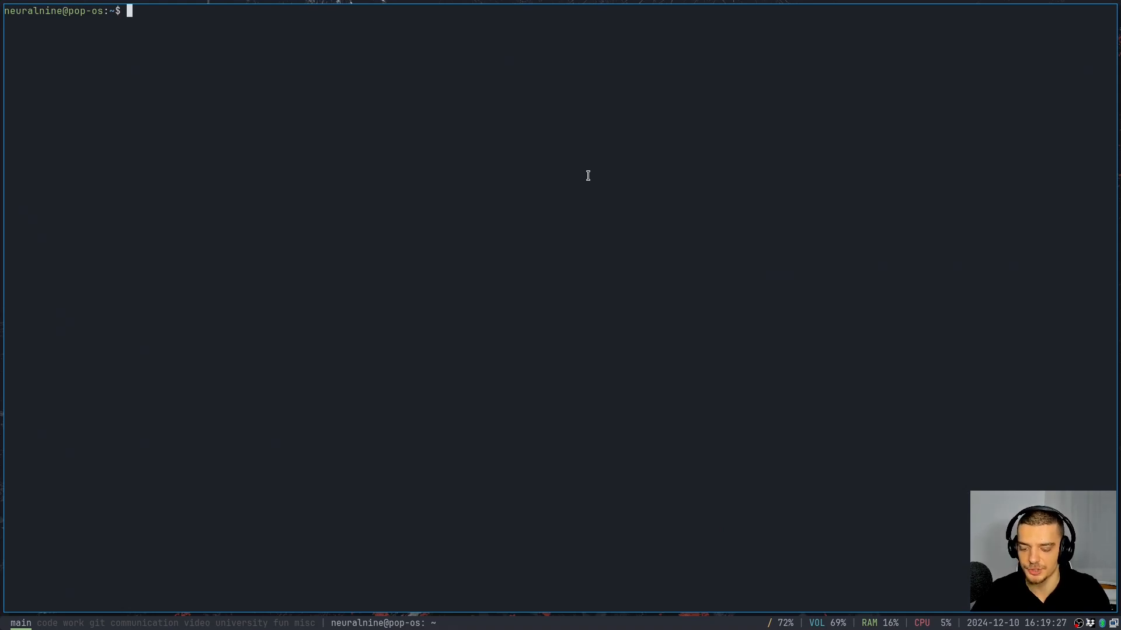
- Jump to the Python Current folder with the j alias and open main.py in Neovim
type("j Cur__")
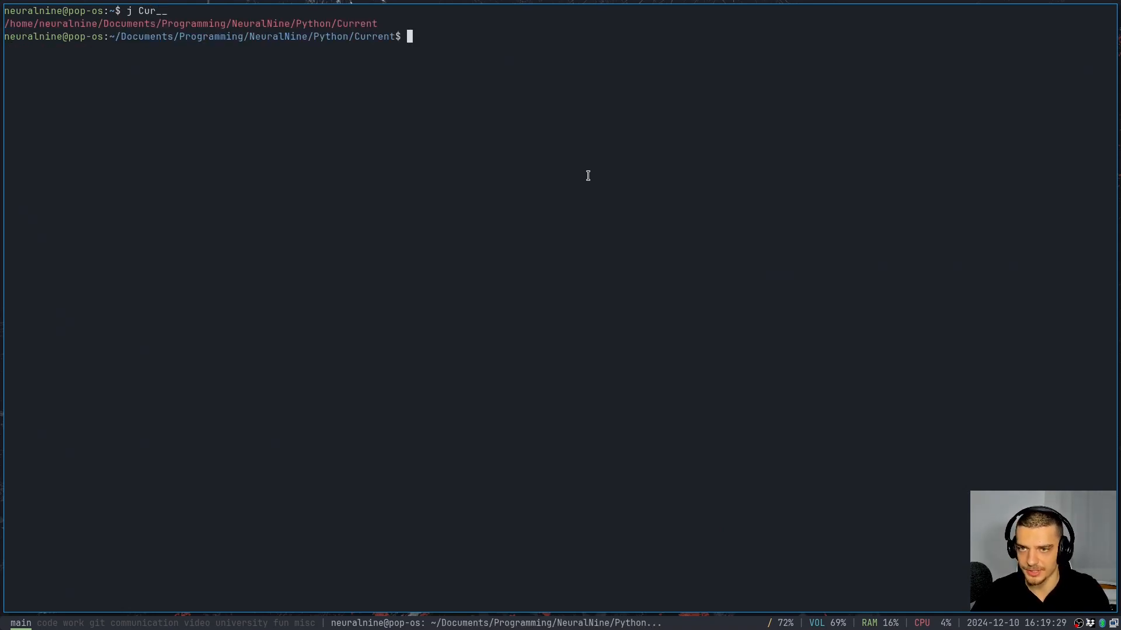
type("nv main.py")
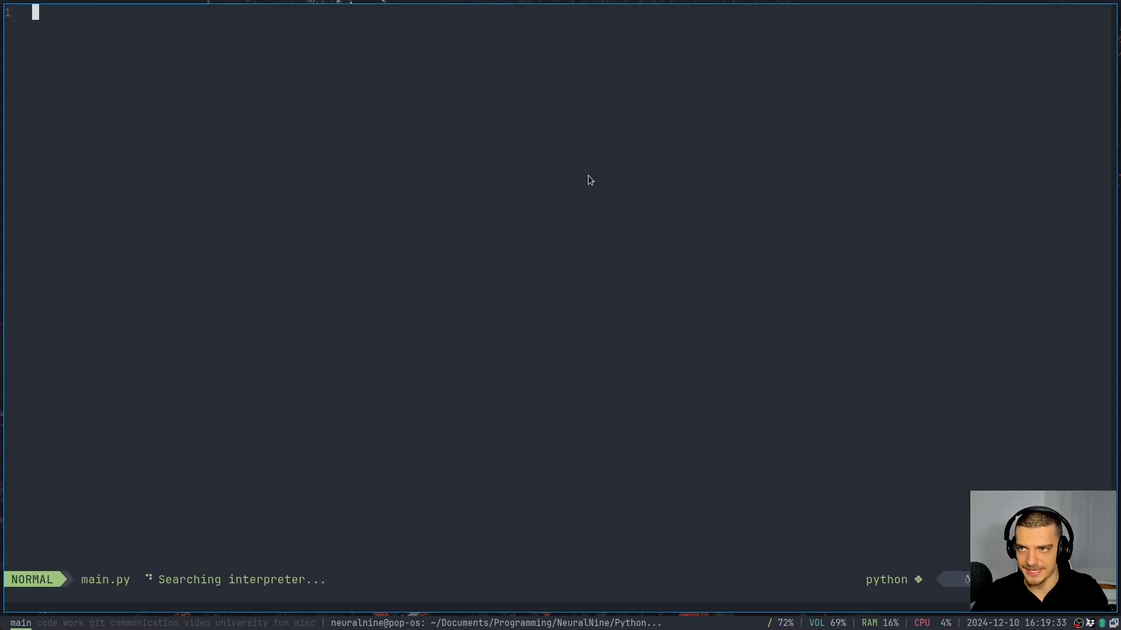
- Start class MyClass with an __init__ method definition
key("i")
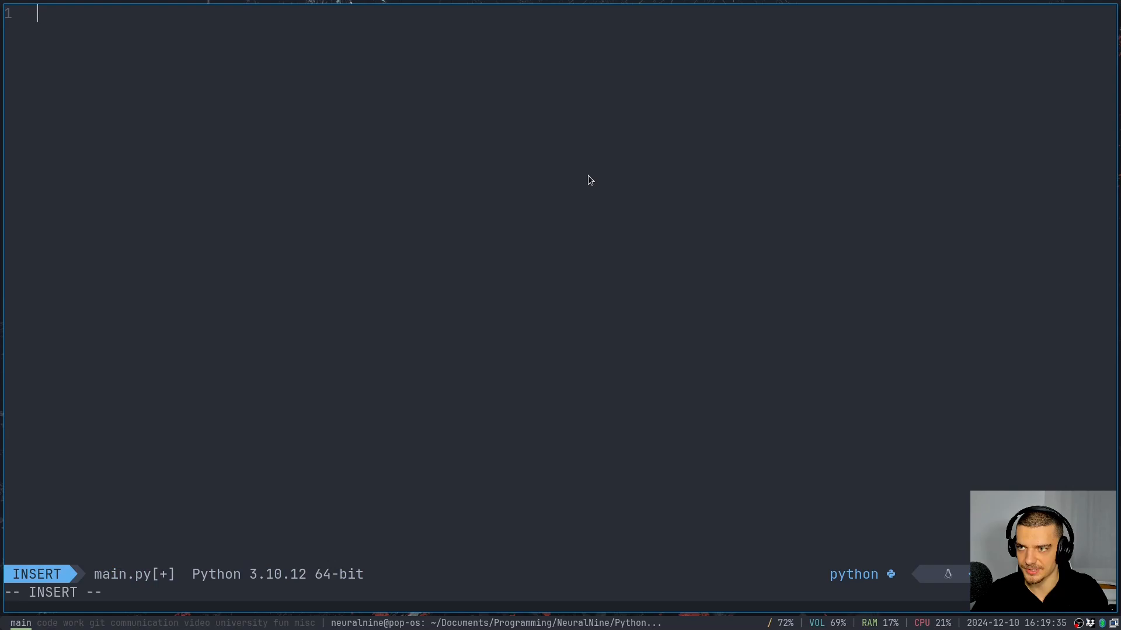
type("class My")
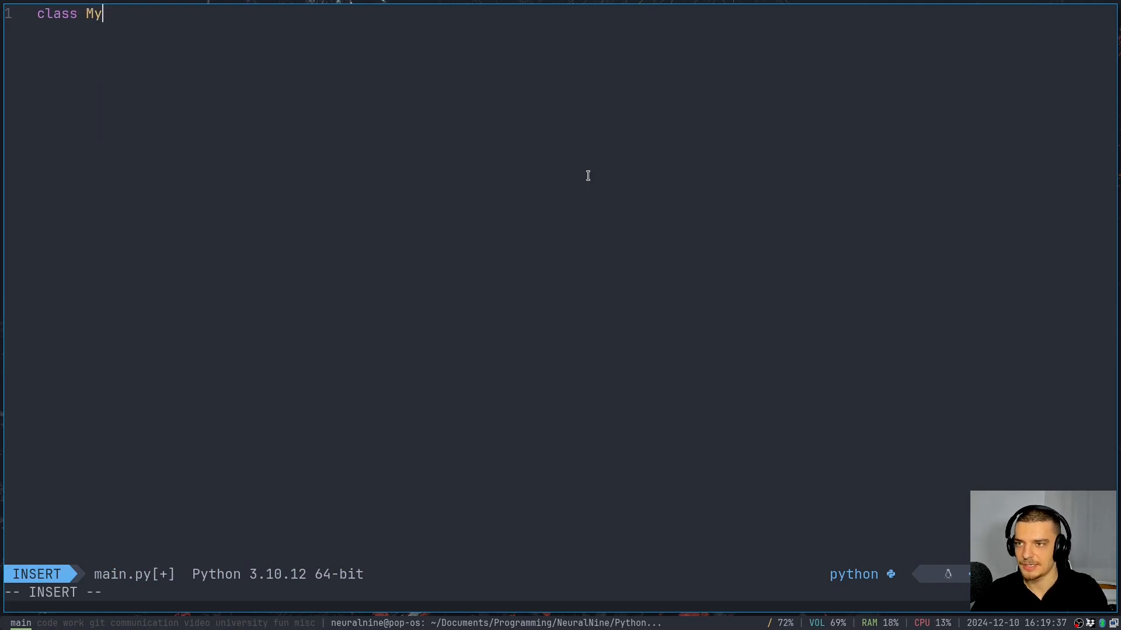
type("Class:\\n\\ndef __")
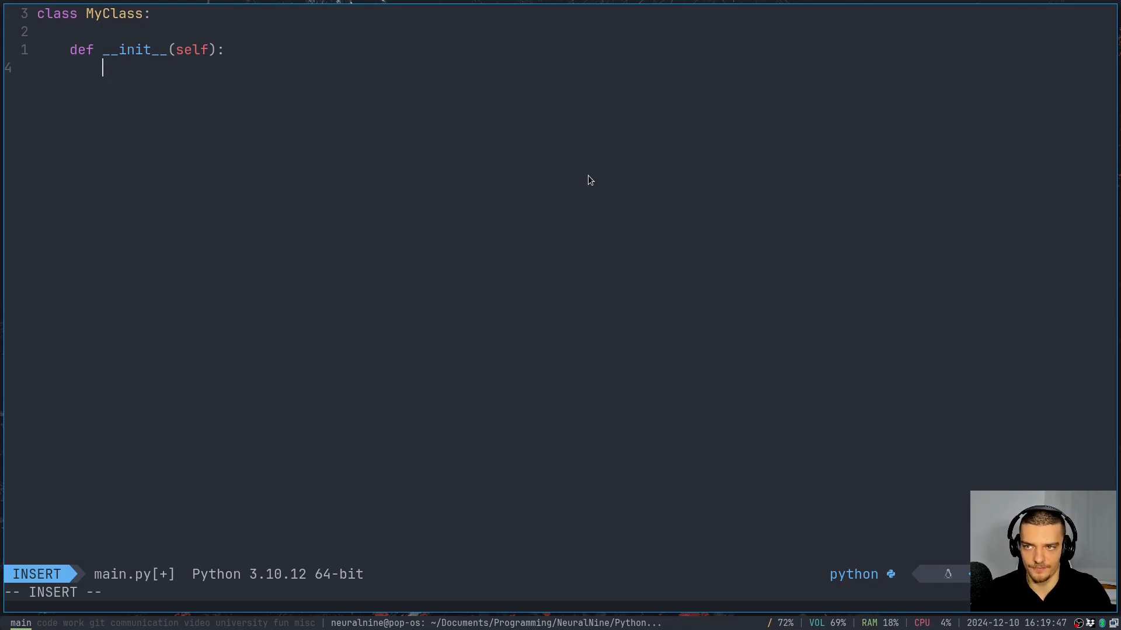
- Assign self.public_variable = 10, self._private_variable = 20 and self.__hidden_variable = 30
type("s")
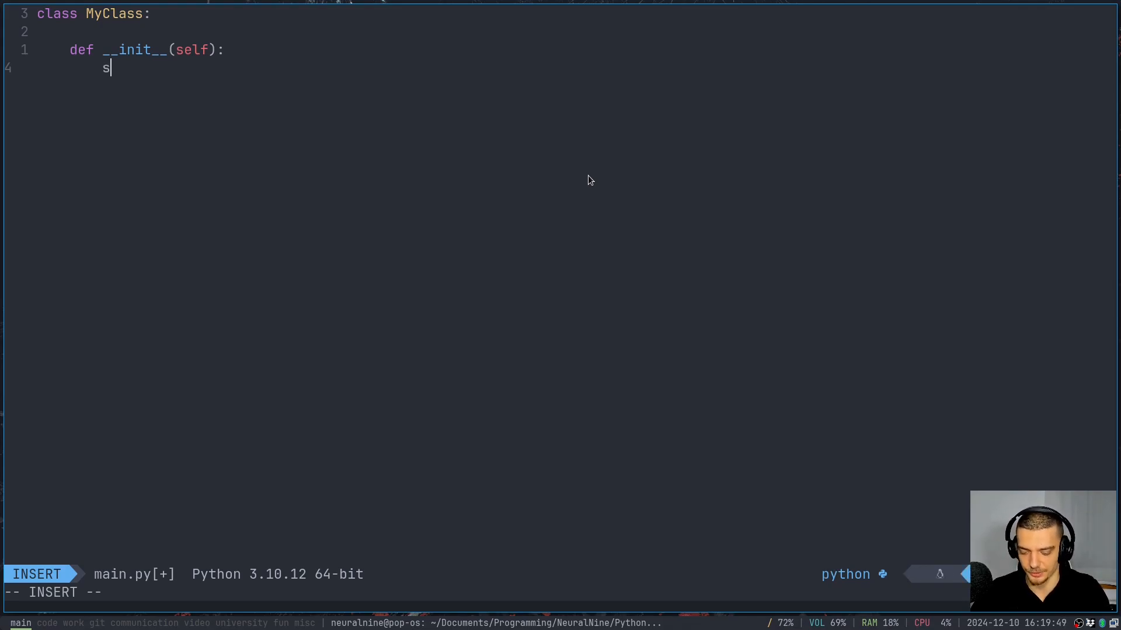
type("elf.pub")
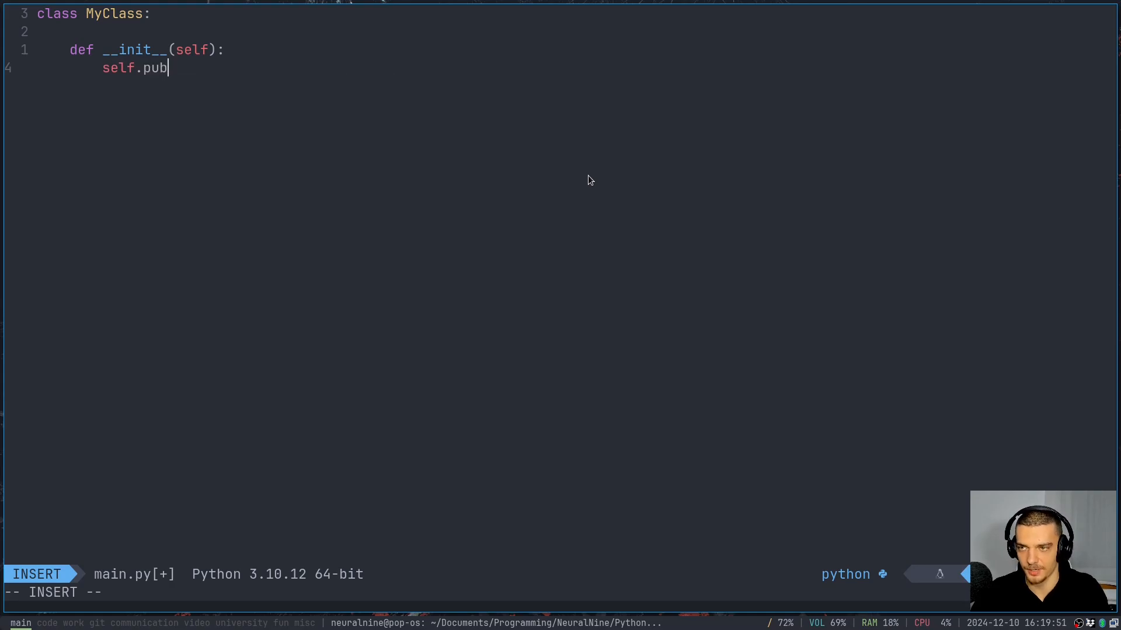
type("lic_variable = 10")
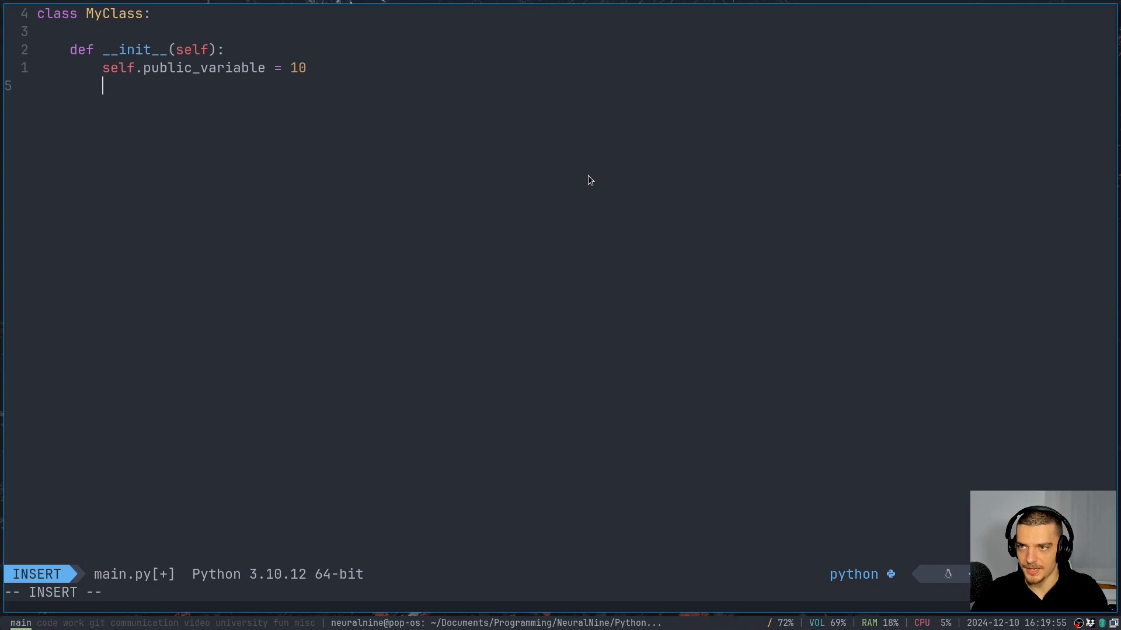
type("self._")
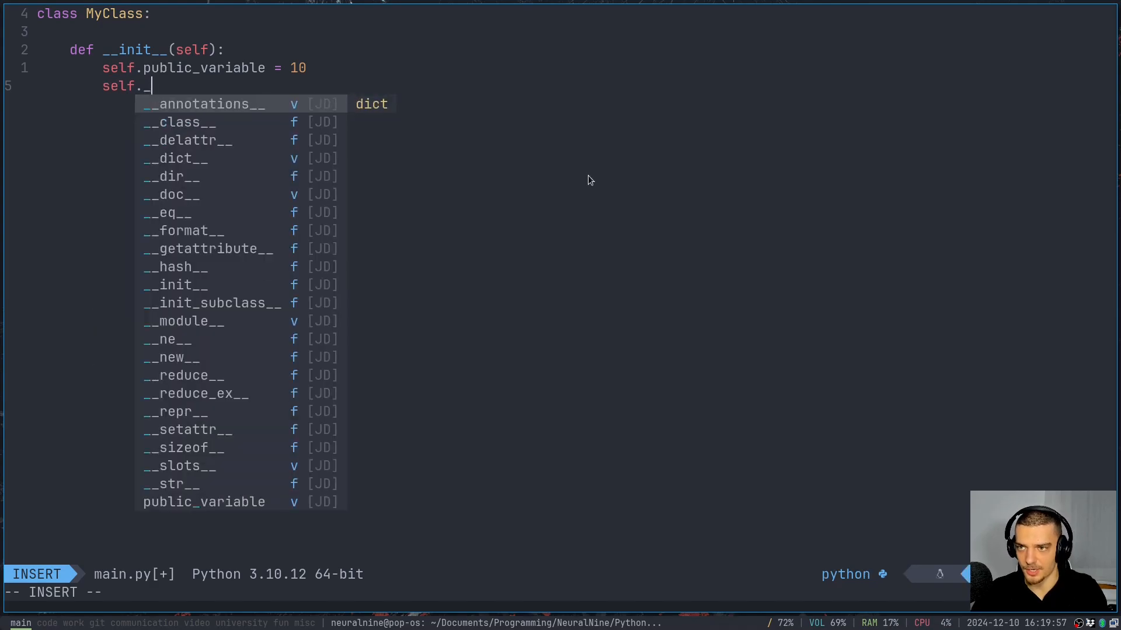
type("private_variabe = 20")
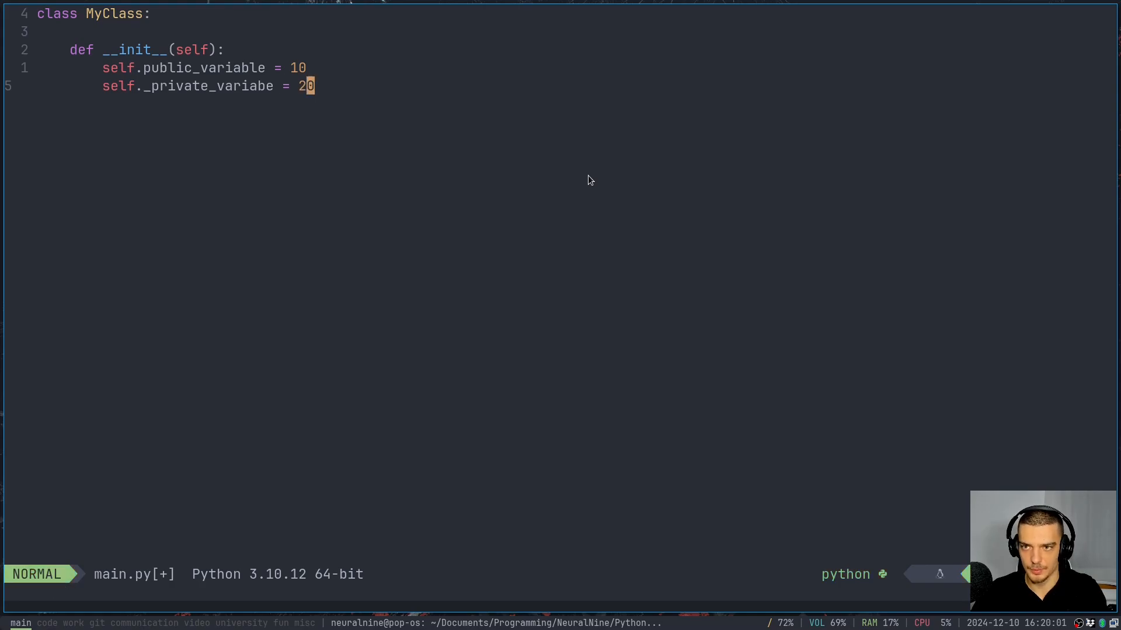
type("self.")
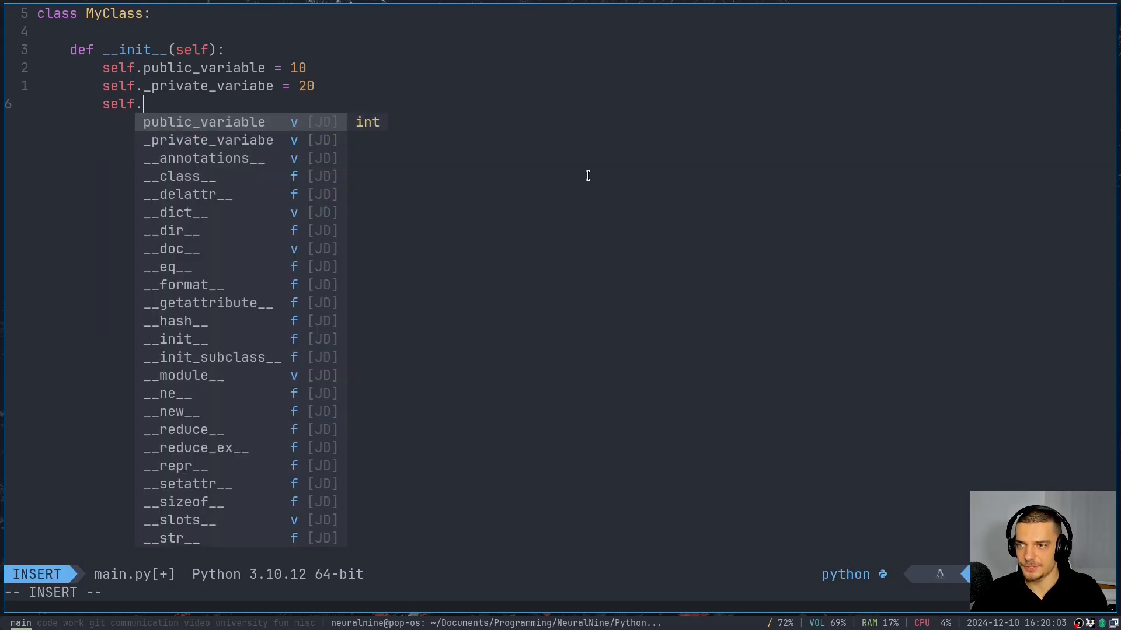
type("__hidd")
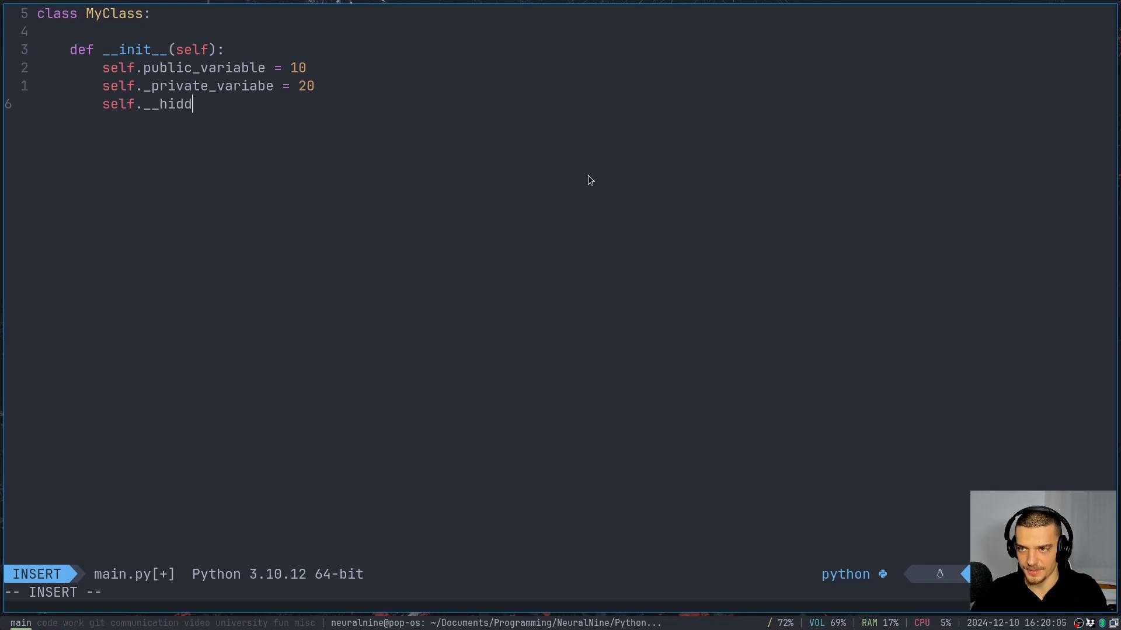
type("en_")
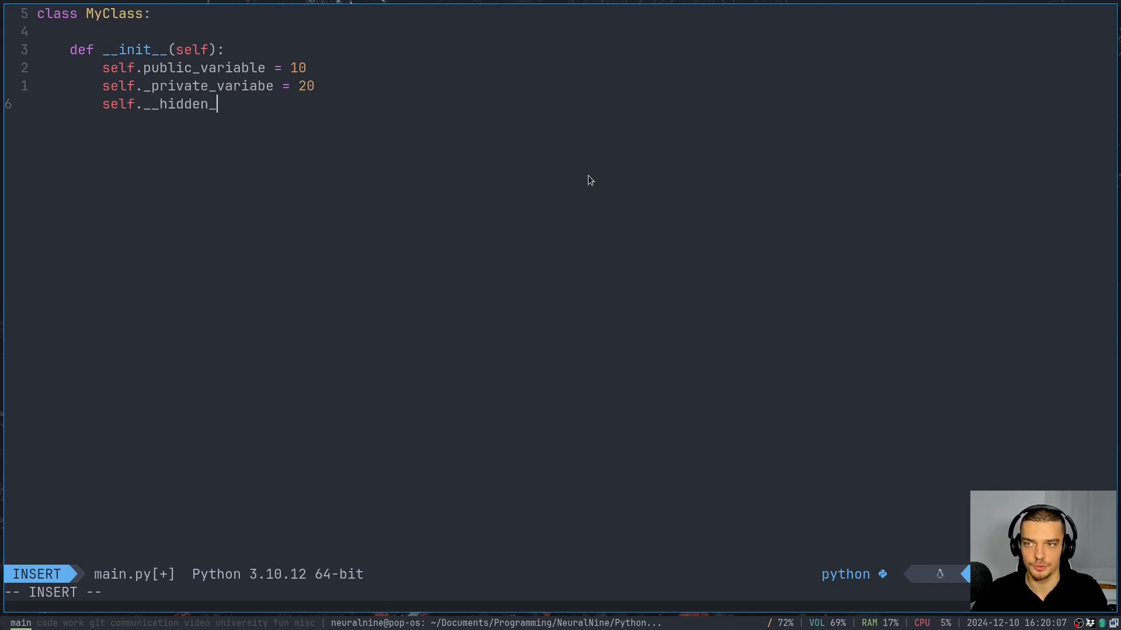
type("variu")
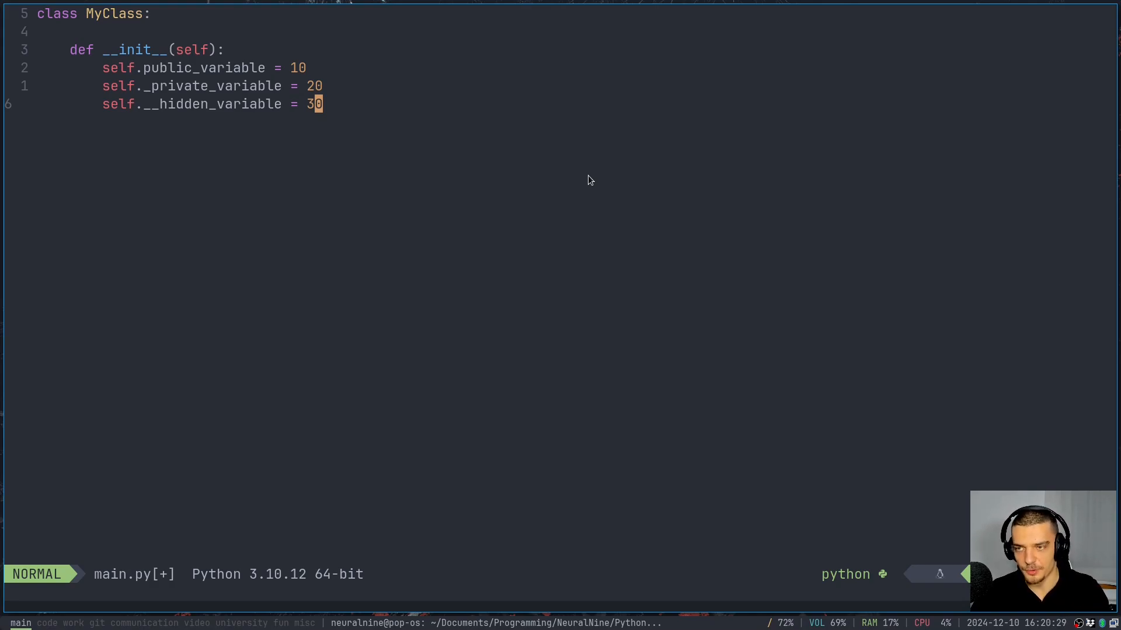
- Add a print_all(self) method that prints self.public_variable
key("o")
type("def p")
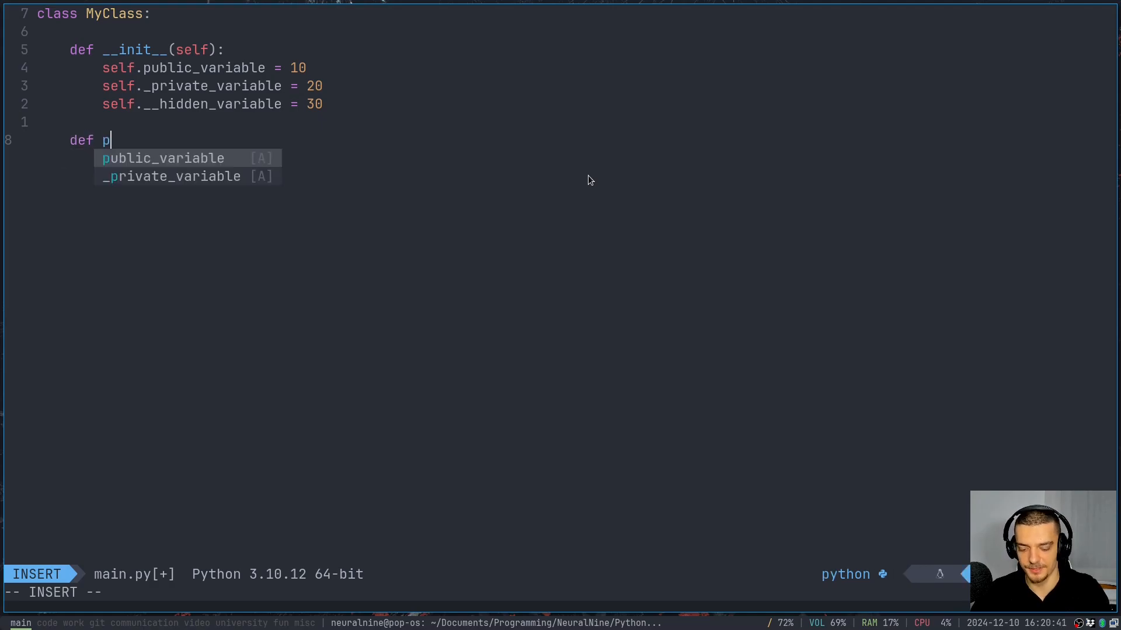
type("rint_all(slef")
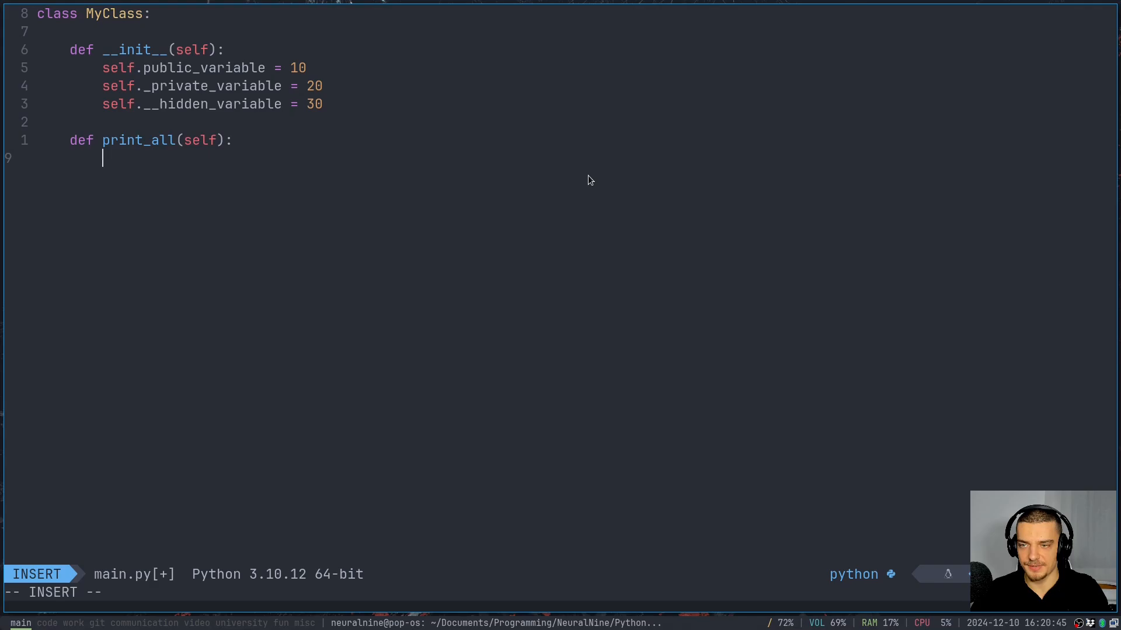
type("print(self.")
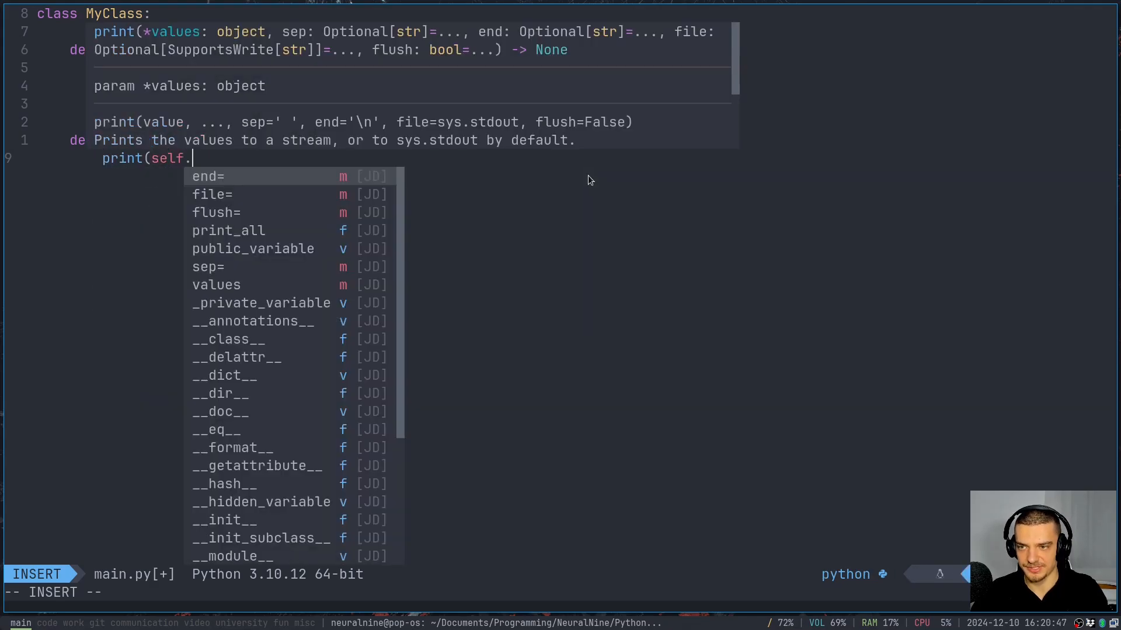
type("public_variable")
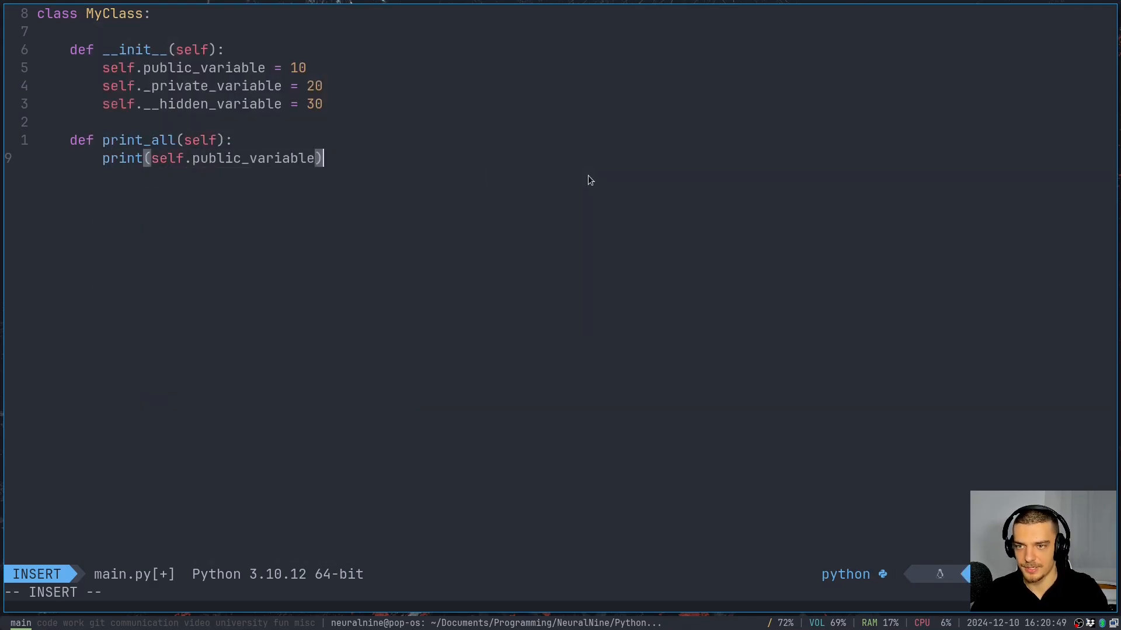
- Duplicate the print line for _private_variable and __hidden_variable, then add blank lines below
key("Escape")
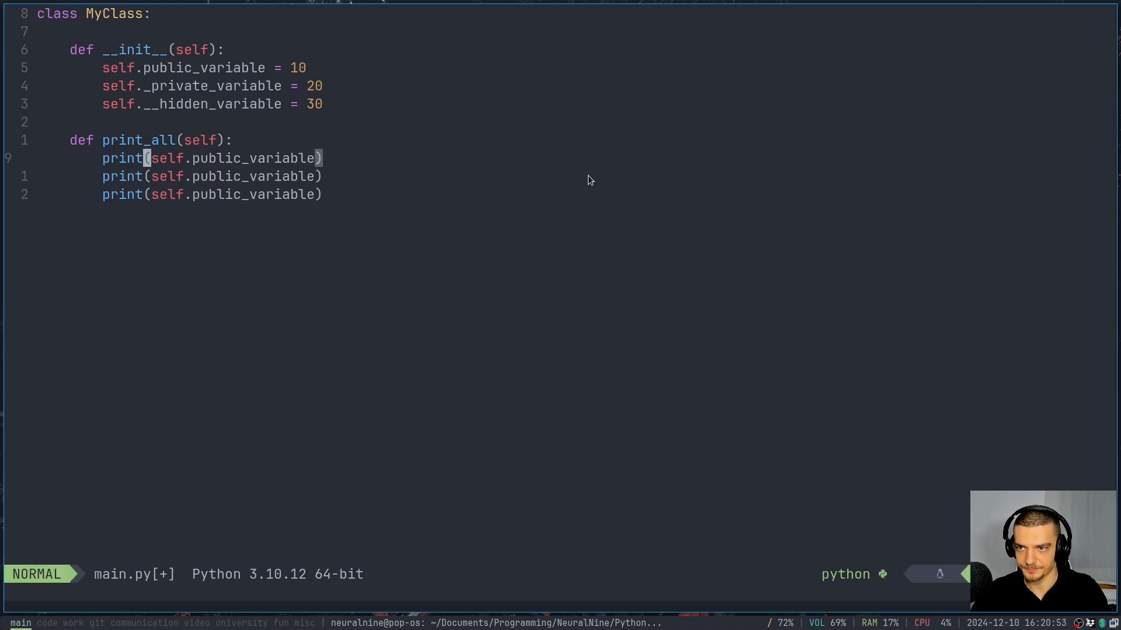
type("_private")
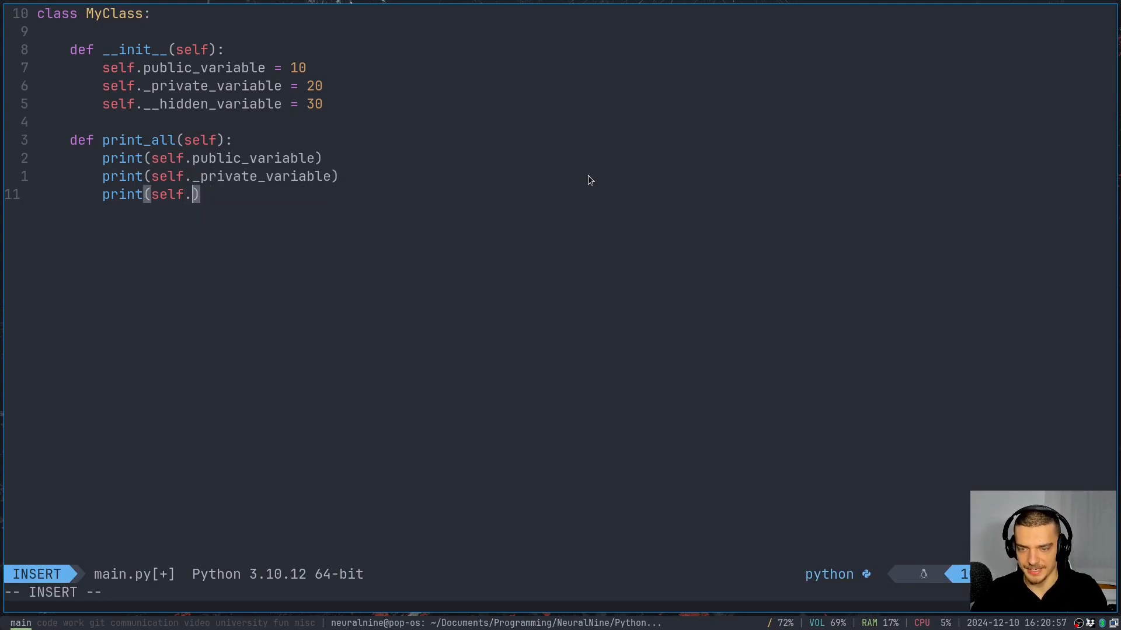
type("__hidden_variable")
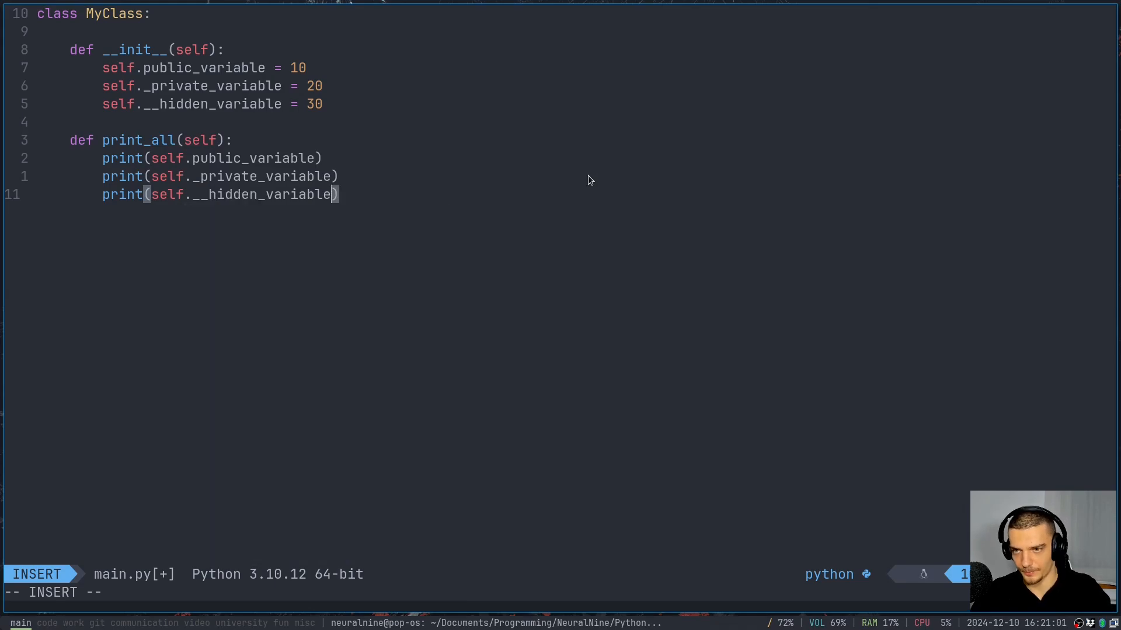
key("Escape")
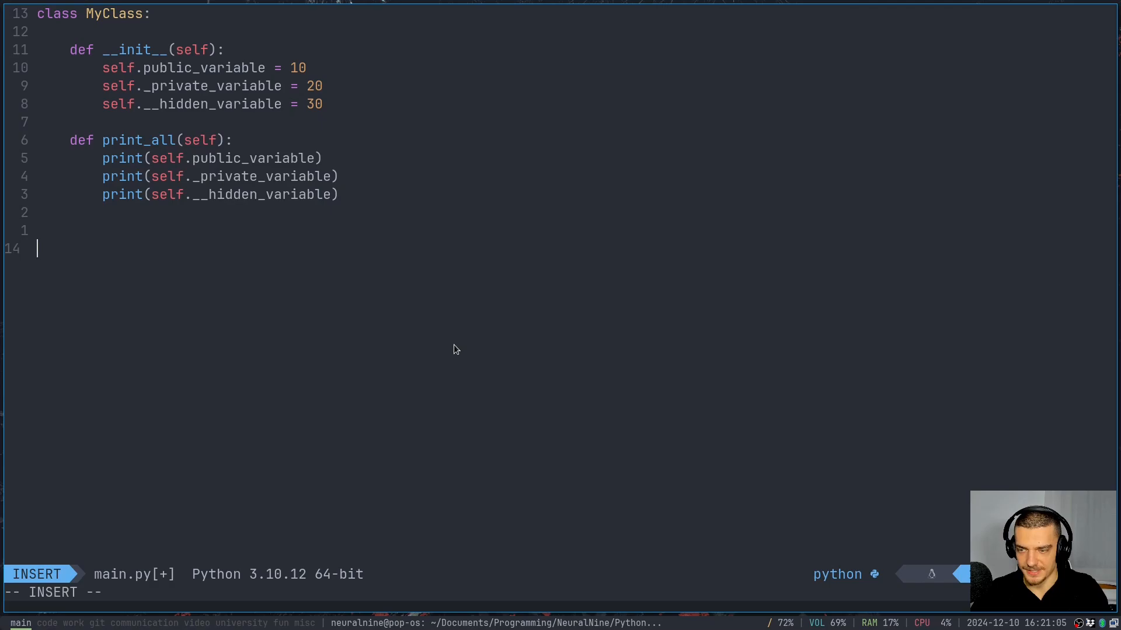
- Create mc = MyClass() and call mc.print_all(), then save and run the script
type("mc = Ma")
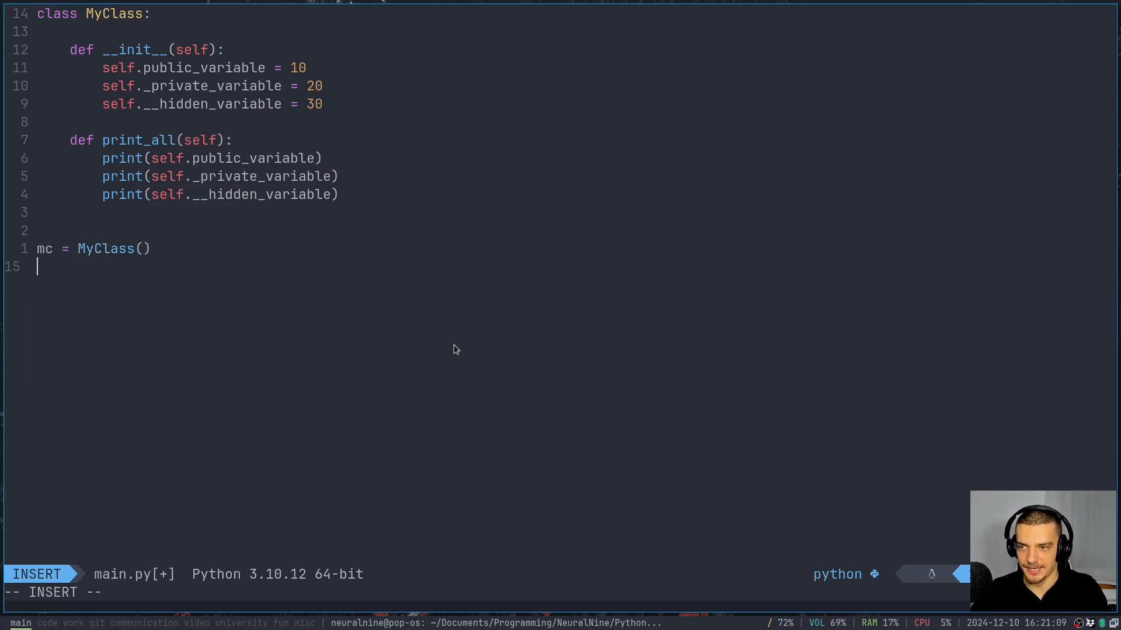
type("mc.print_all()")
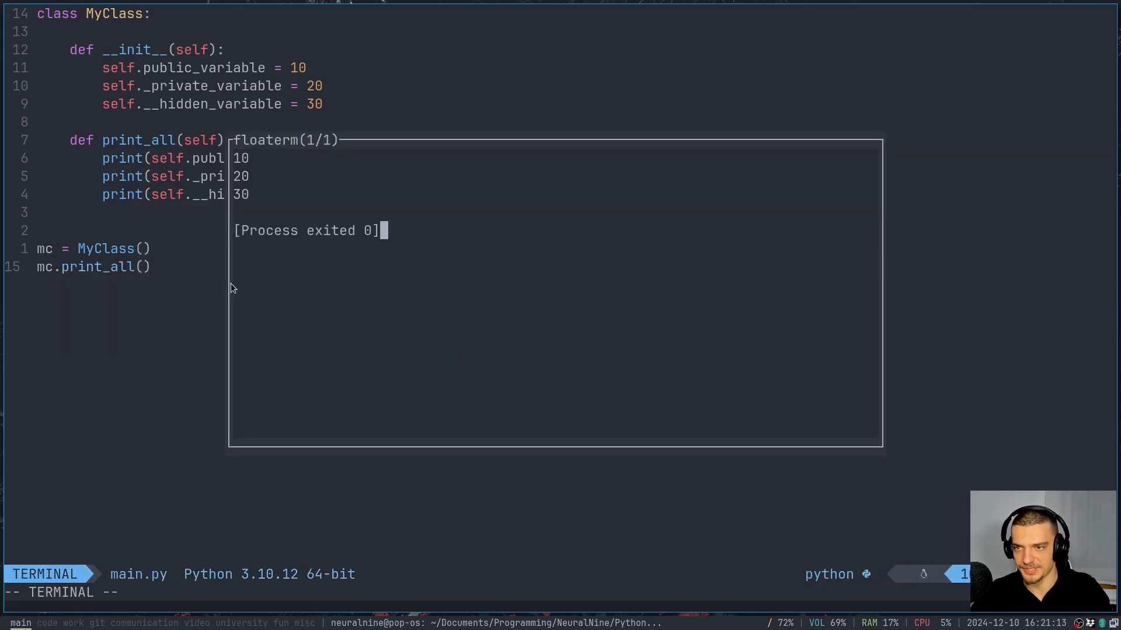
mouse_move(372, 160)
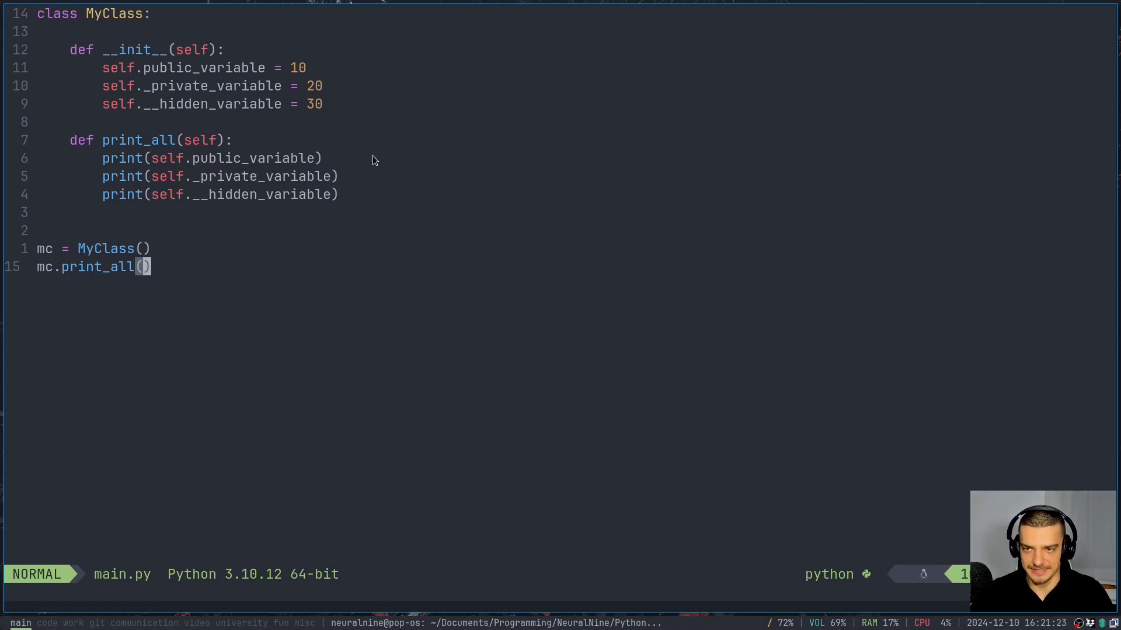
mouse_move(424, 169)
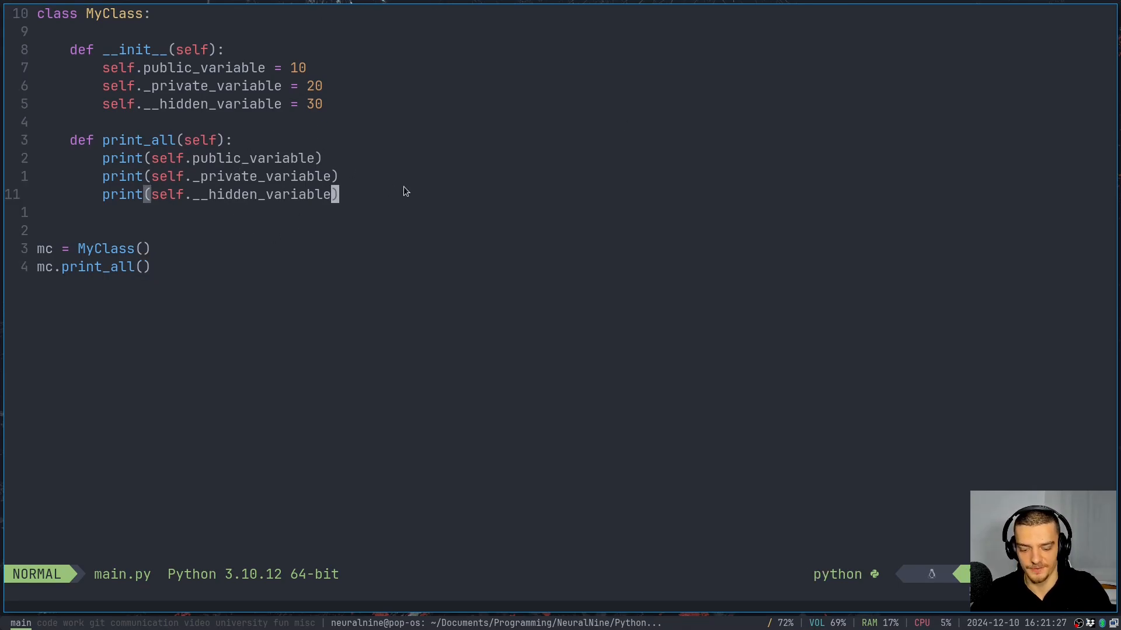
- Add _private_method printing 'Hello' and __hidden_method printing 'World', then save
type("def")
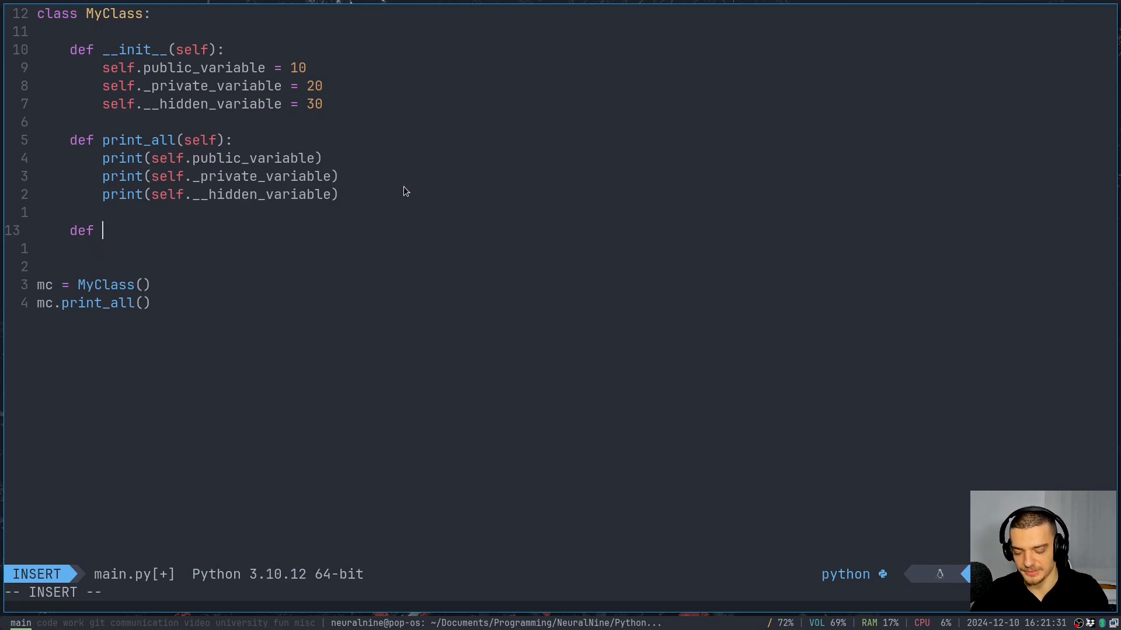
type("_private_fun")
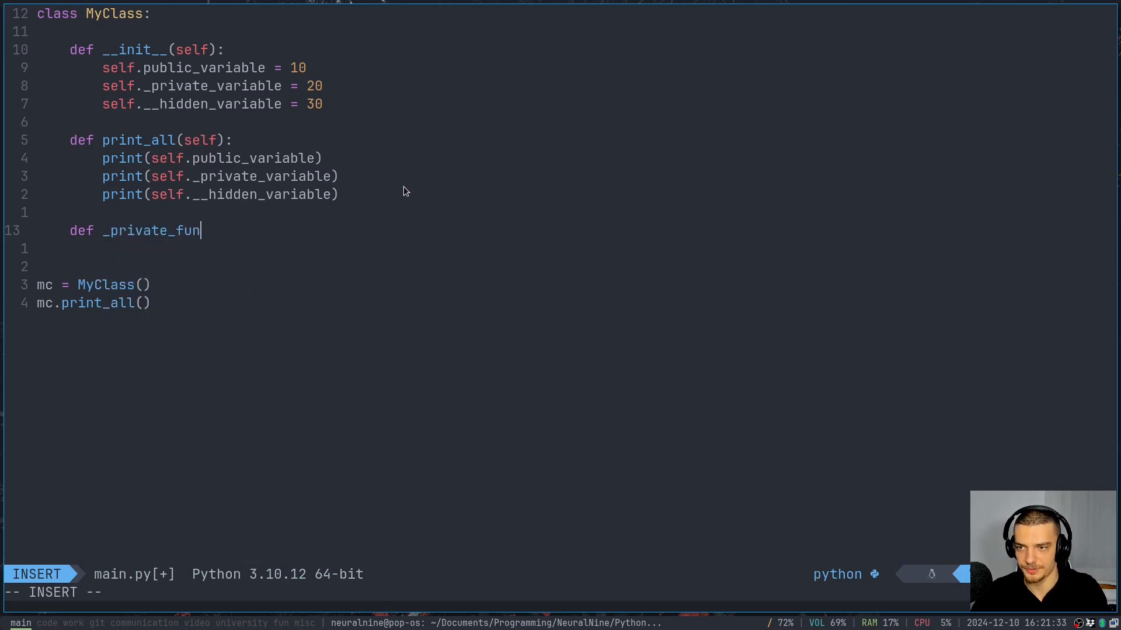
type("method(self):")
type("def __hidden")
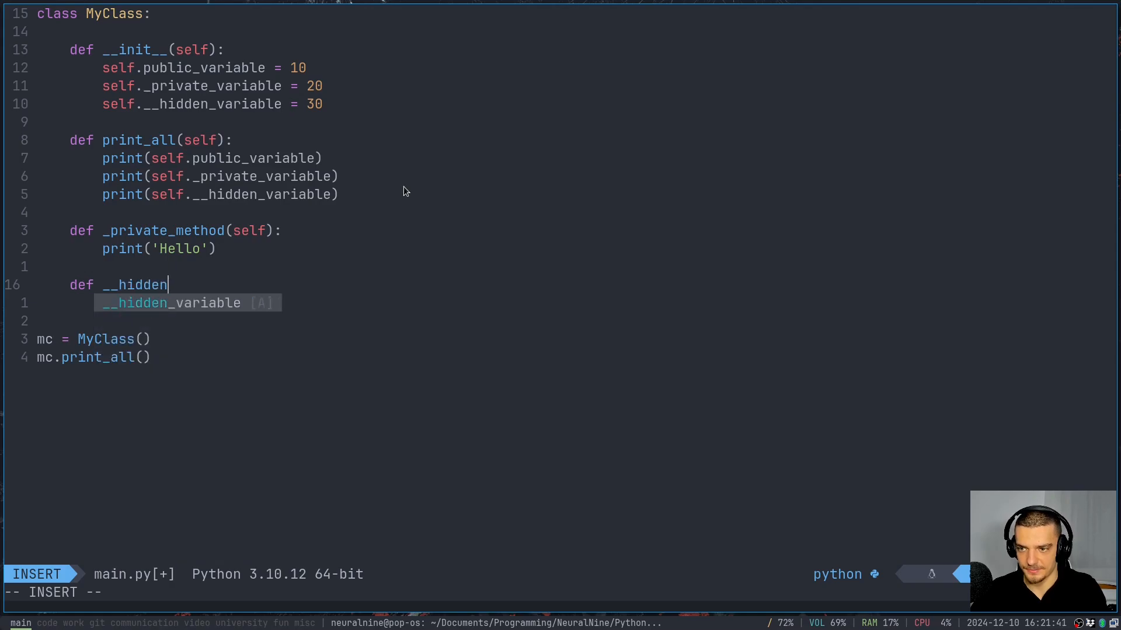
type("_method(")
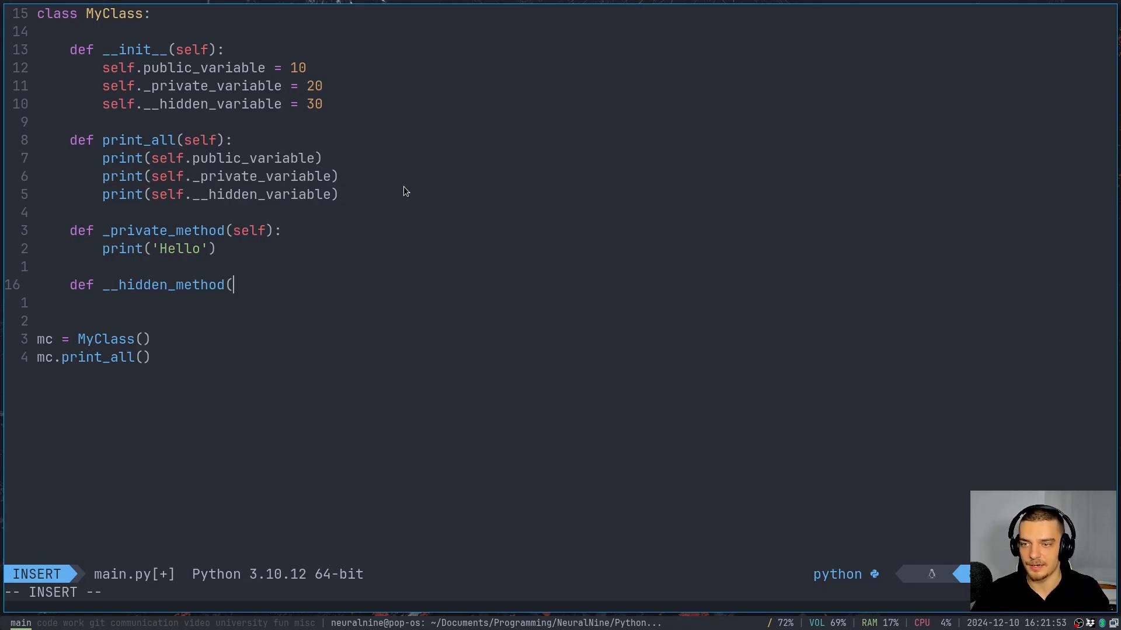
type("sl")
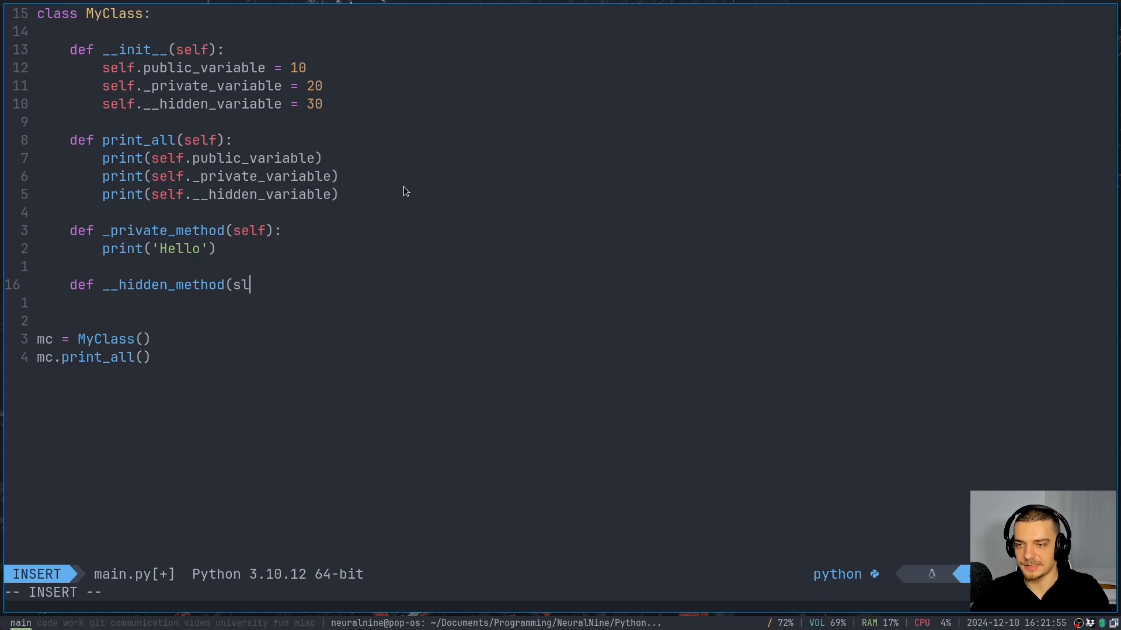
type("print('World")
left_click(484, 592)
type(":w")
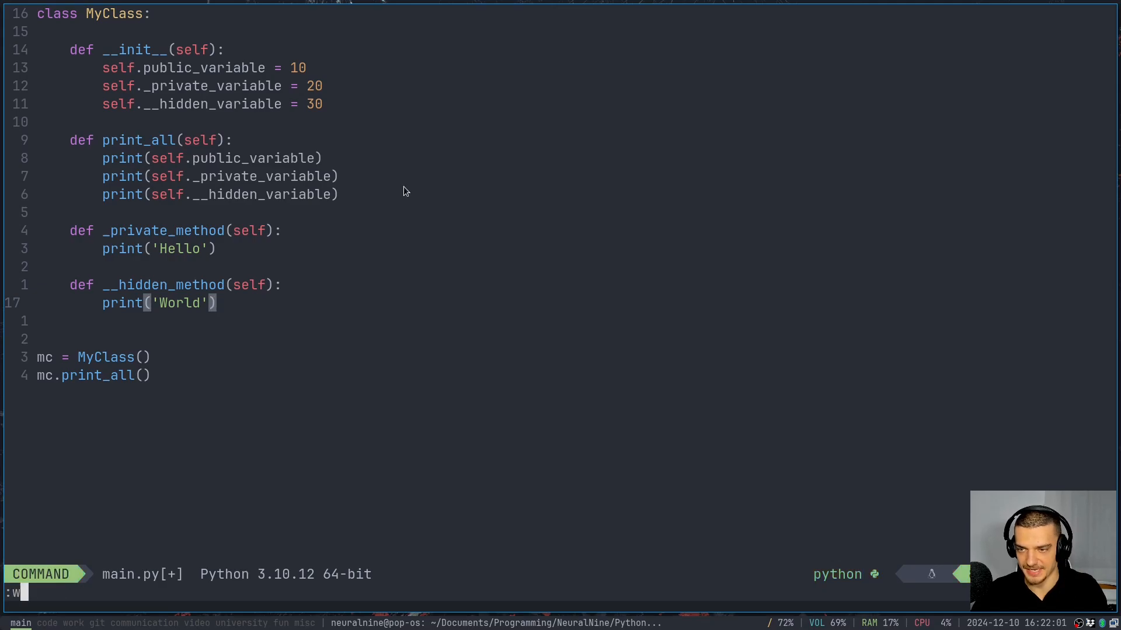
key("Return")
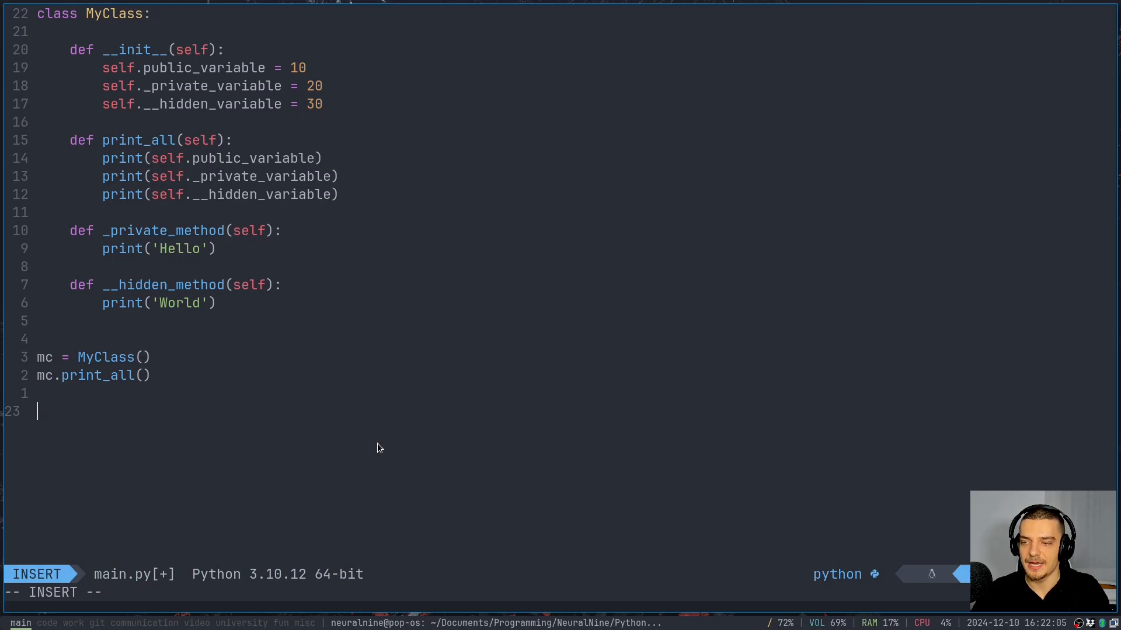
- Add print lines for mc's public, _private and __hidden variables and run the file
type("print(mc.public_variable")
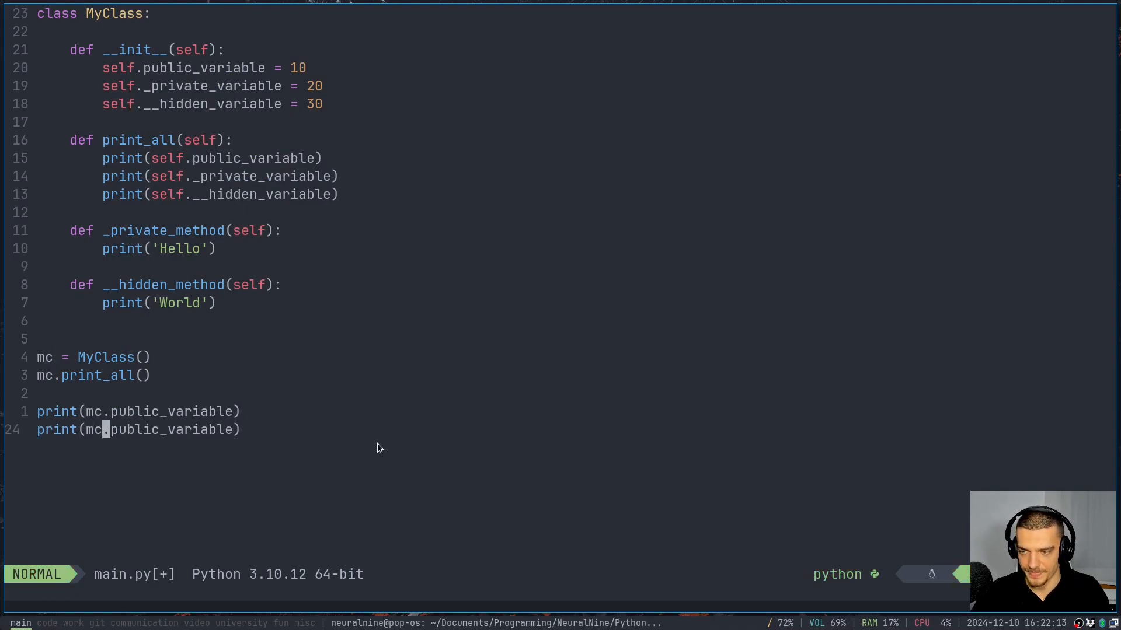
type("._private")
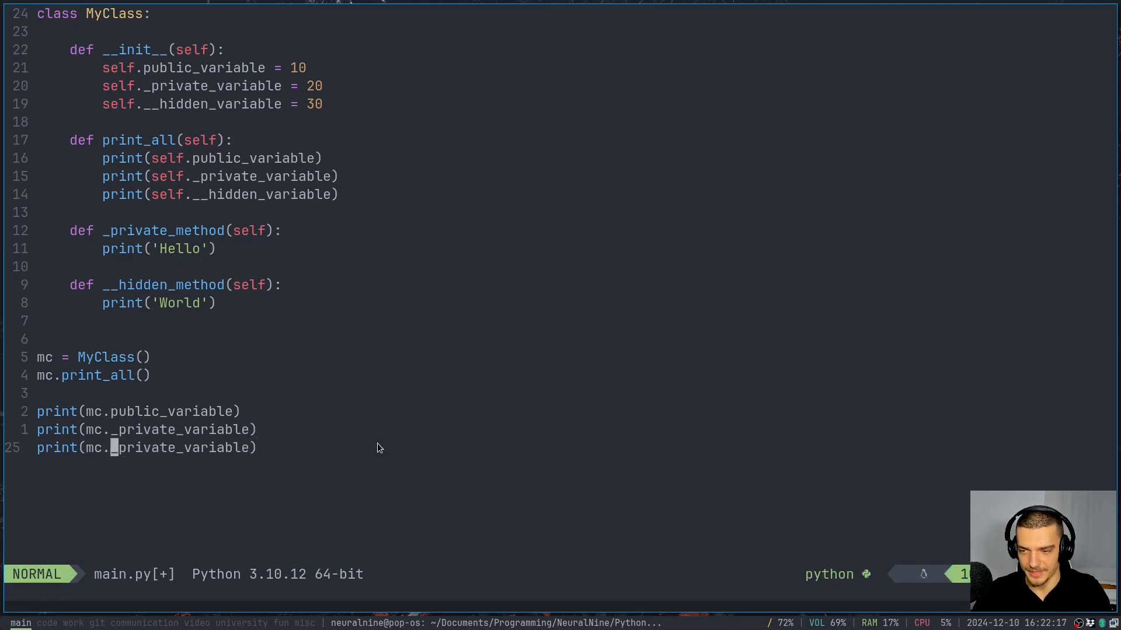
type("_hidden")
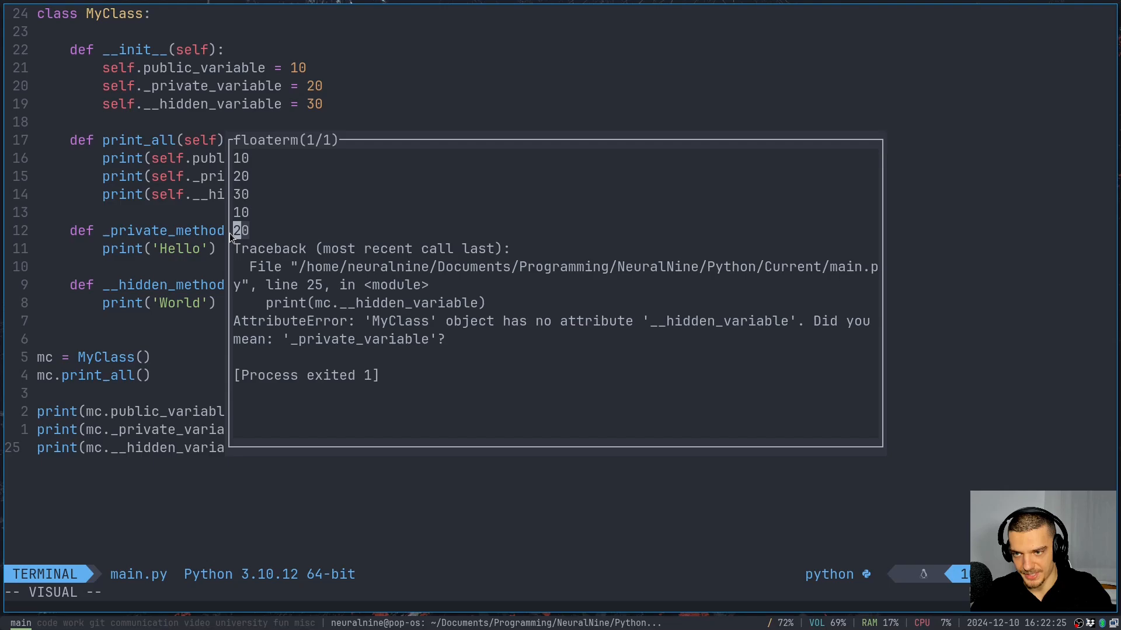
mouse_move(289, 437)
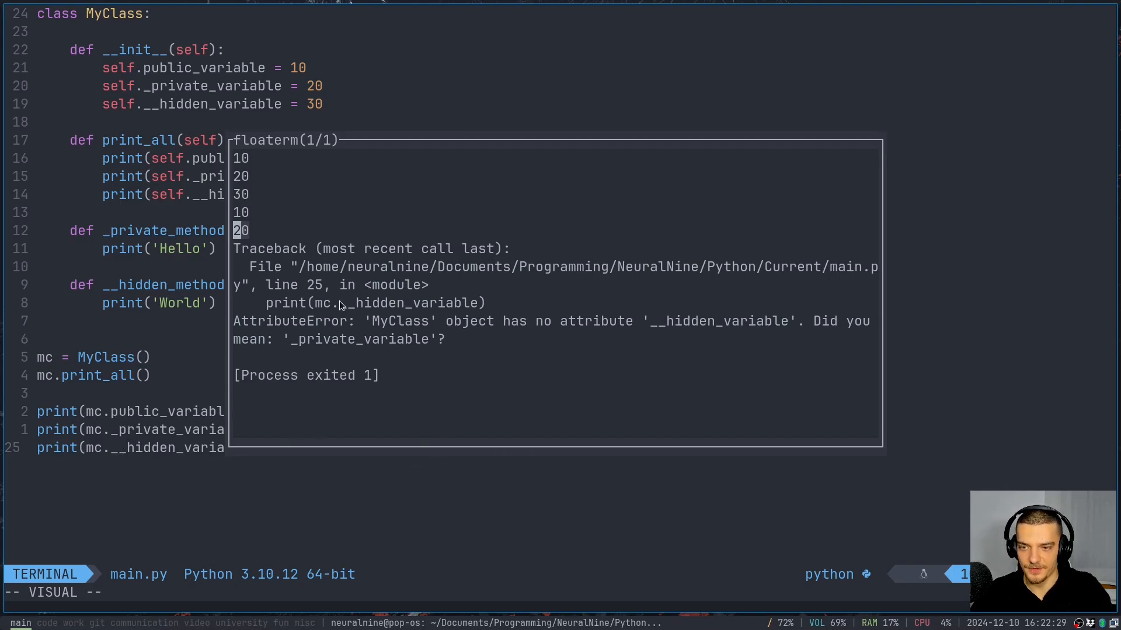
mouse_move(504, 323)
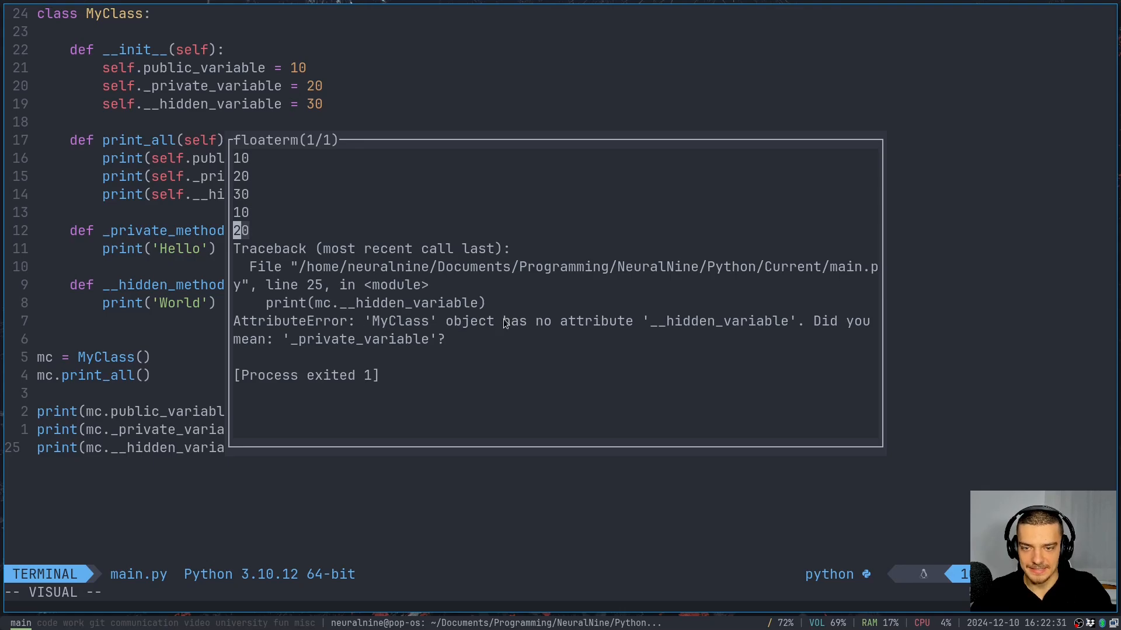
mouse_move(888, 333)
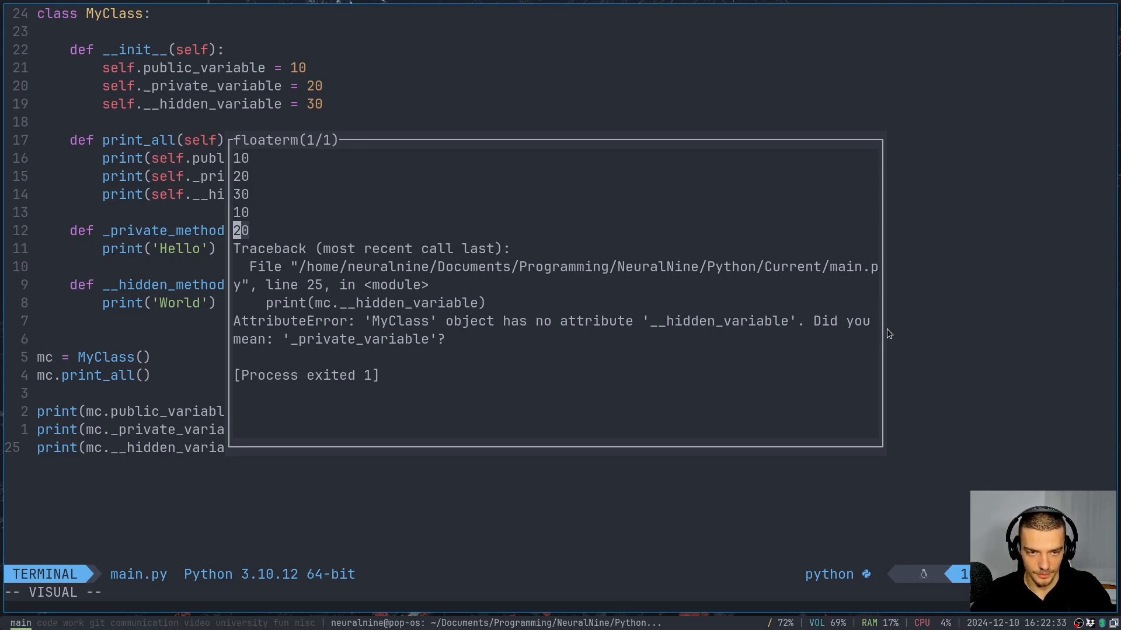
mouse_move(707, 249)
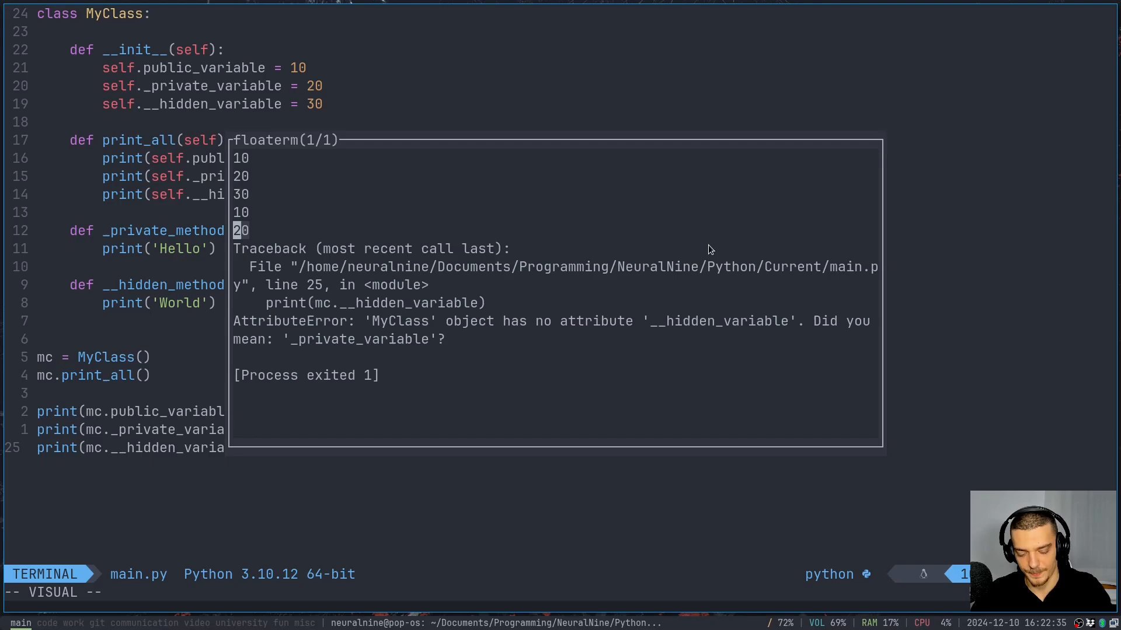
mouse_move(783, 259)
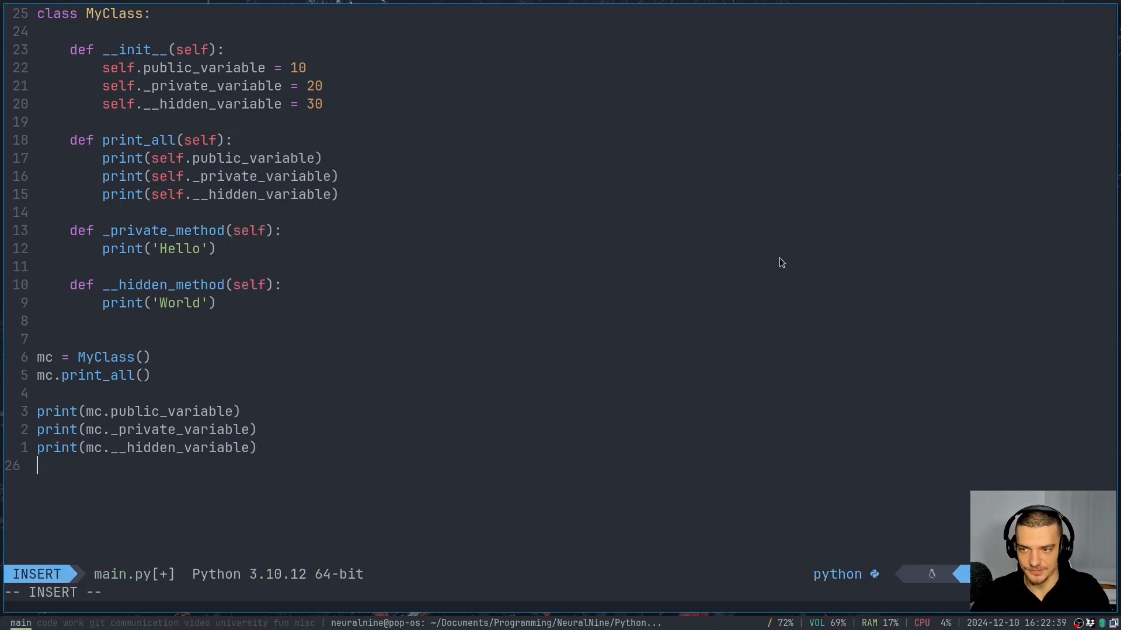
- Comment out the hidden-variable print, add mc._private_method() and mc.__hidden_method(), and rerun
type("c")
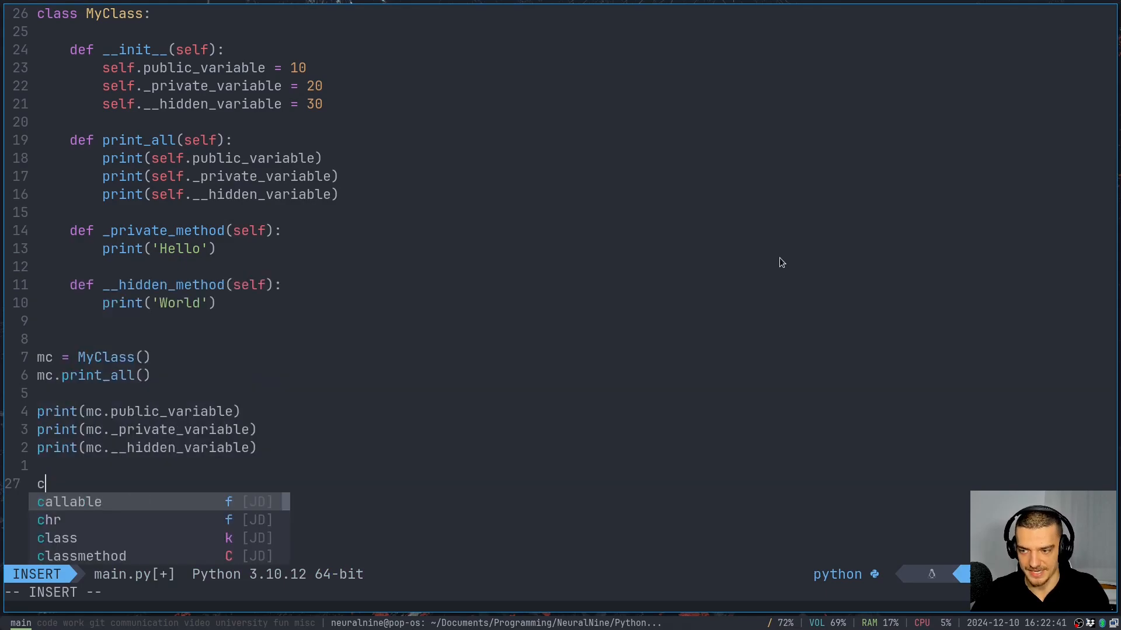
type("mc.private_method(")
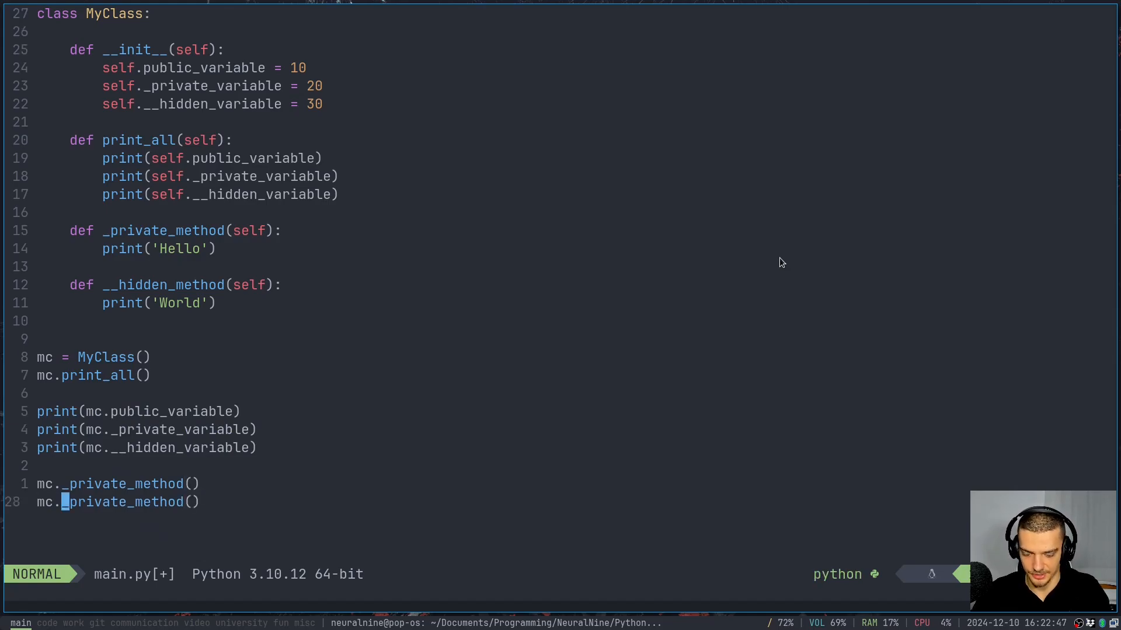
type("__hidden")
left_click(146, 447)
type("# ")
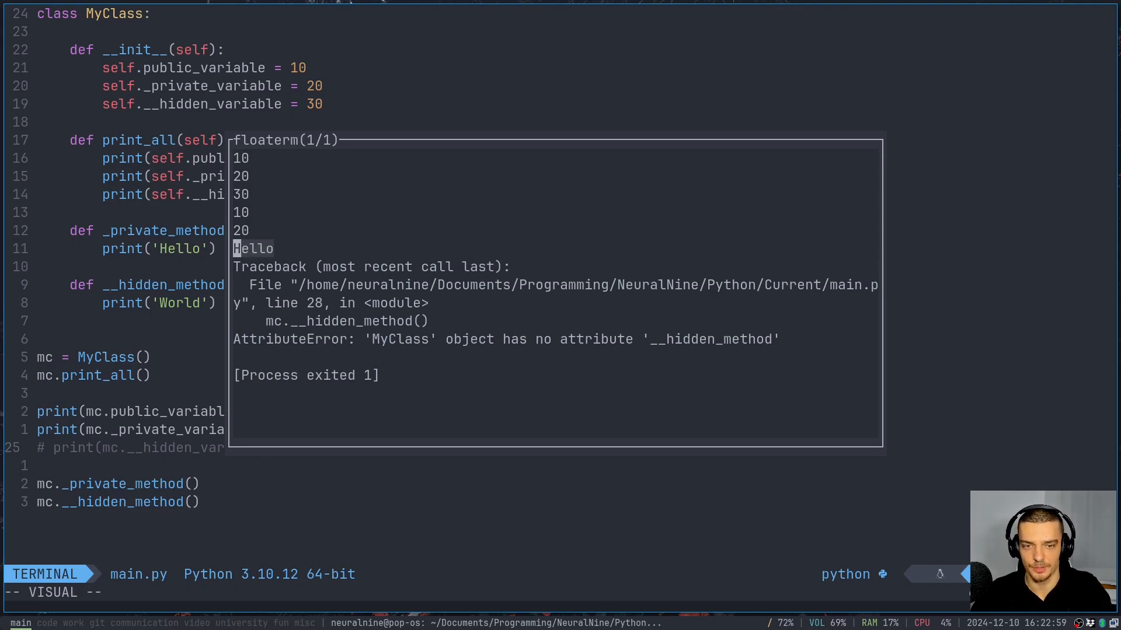
mouse_move(709, 358)
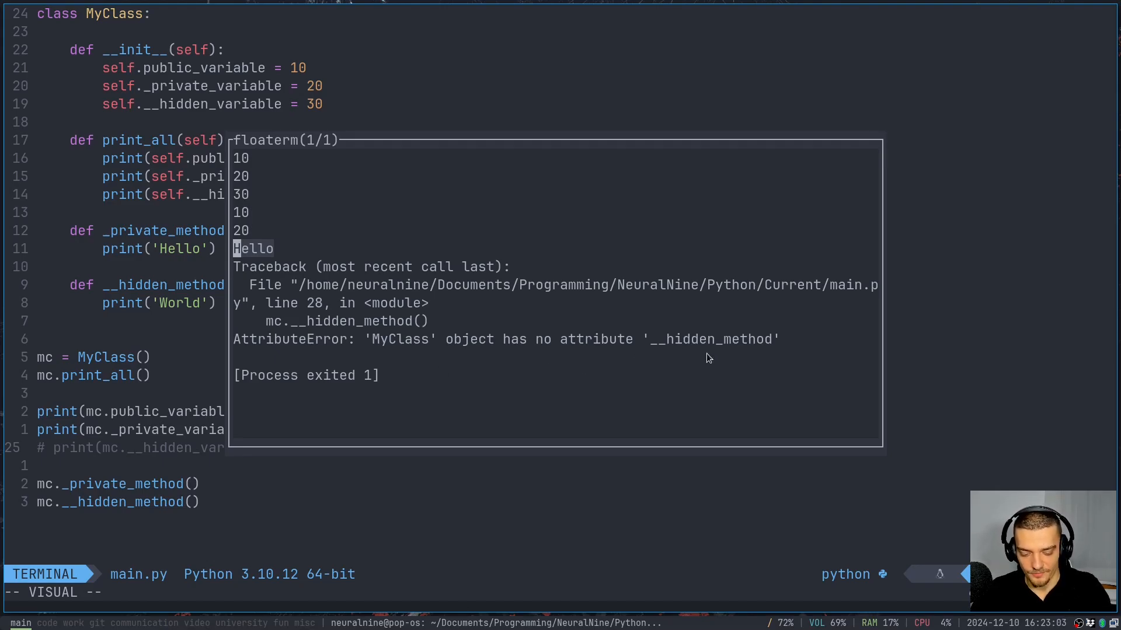
mouse_move(303, 320)
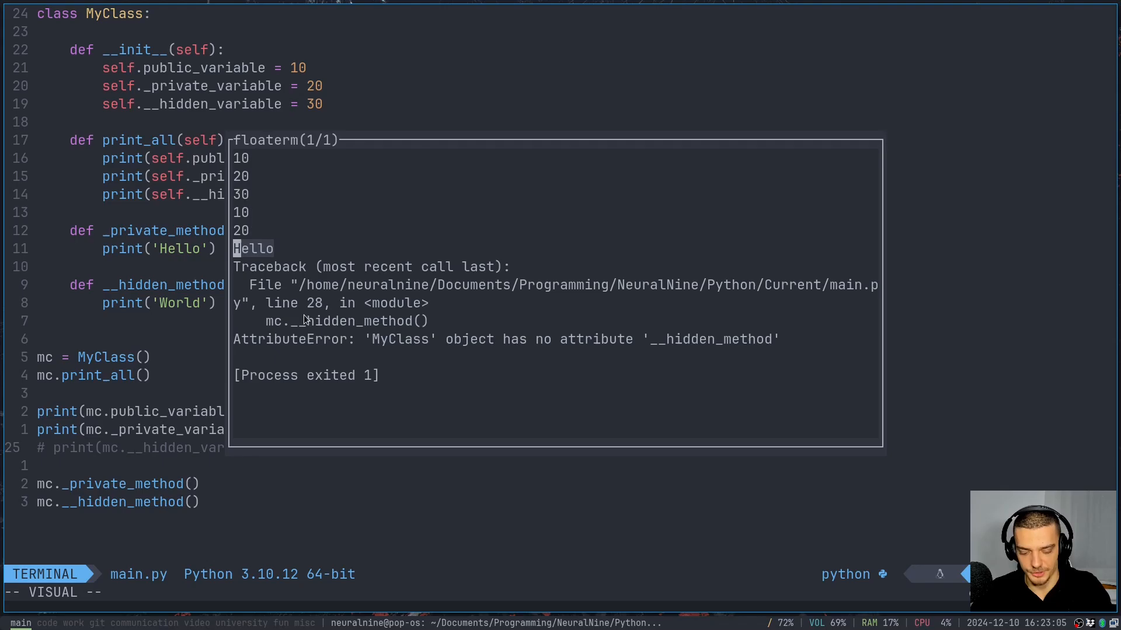
mouse_move(189, 131)
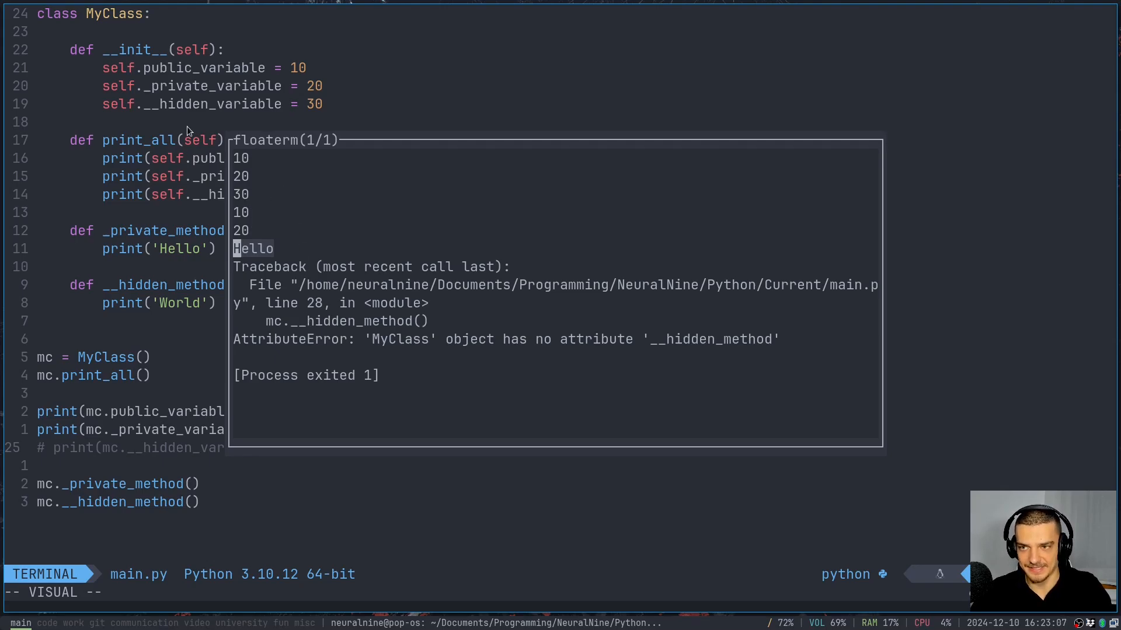
mouse_move(235, 209)
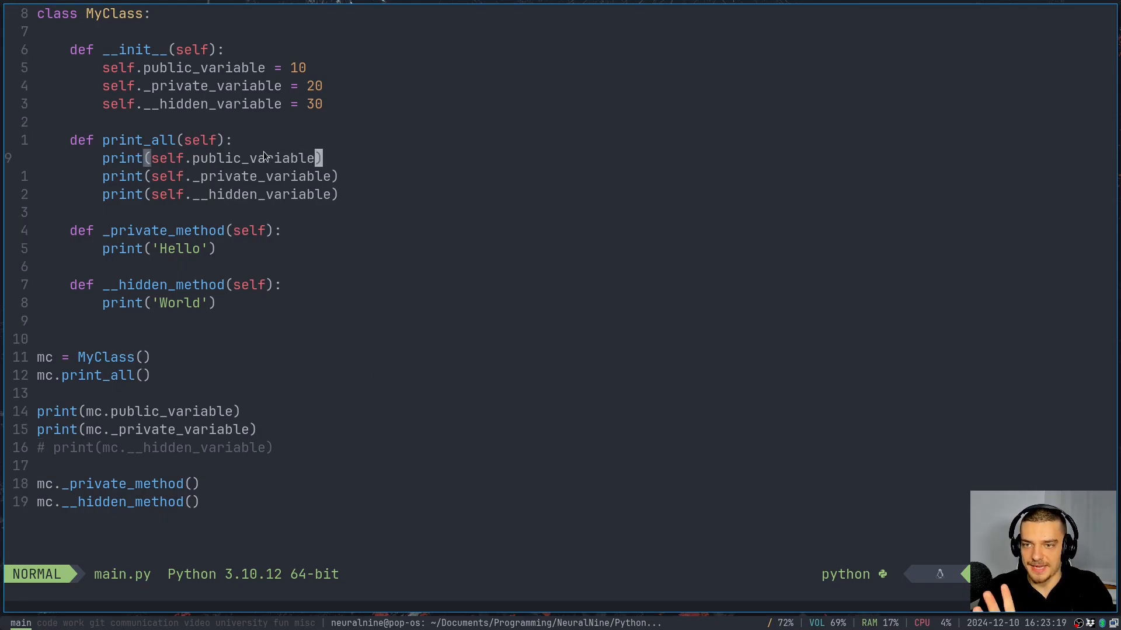
mouse_move(342, 157)
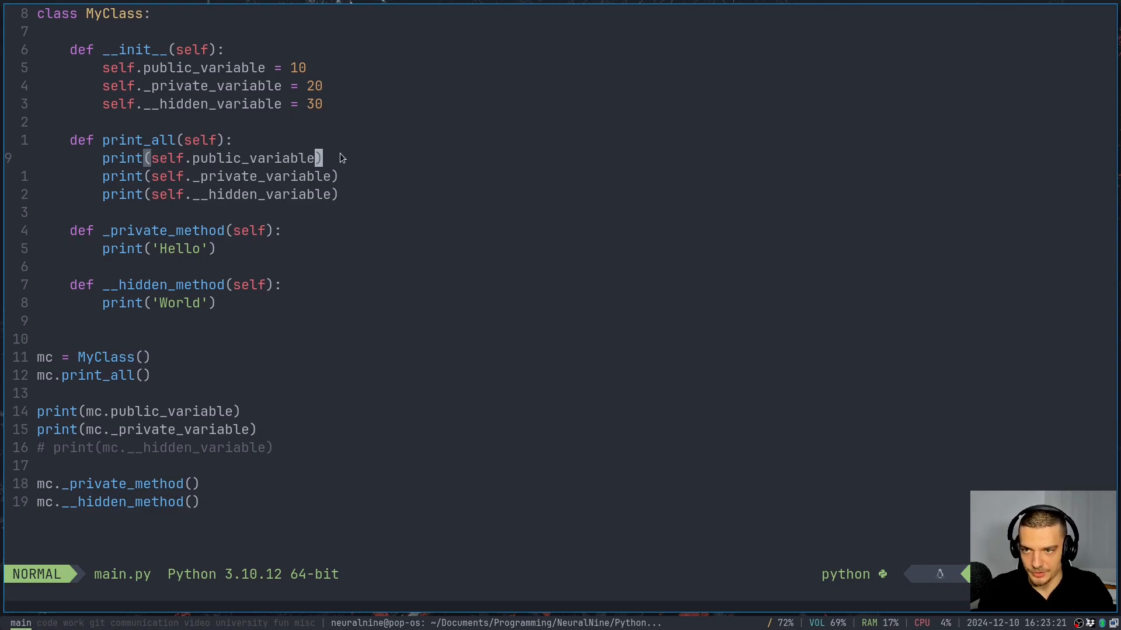
mouse_move(245, 165)
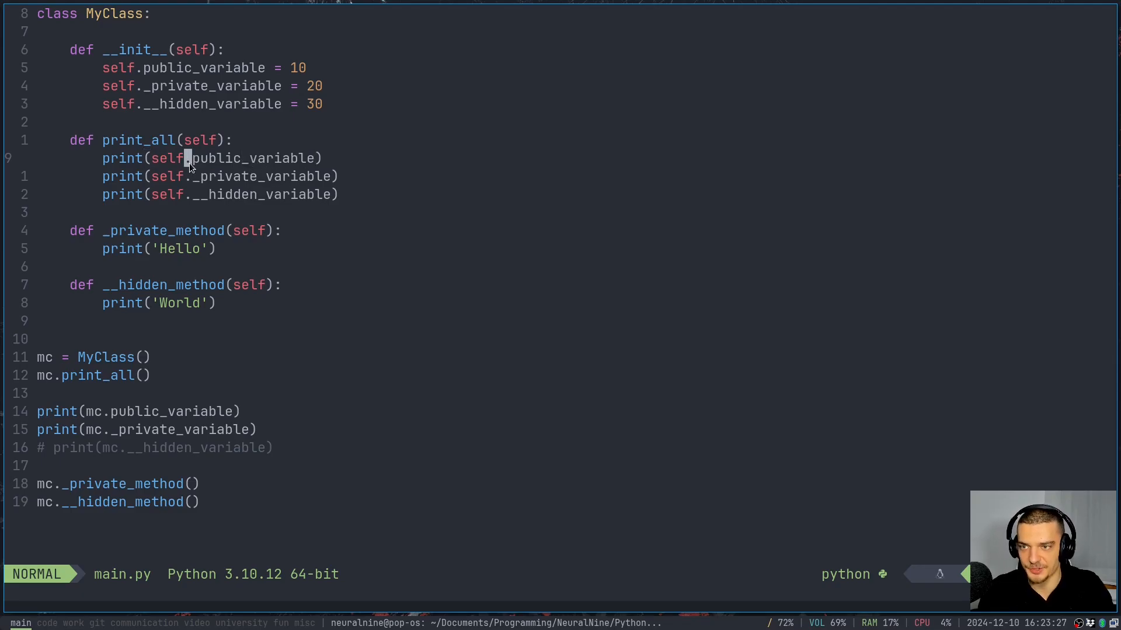
- Comment the public_variable print as '# part of the public API' and begin the next comment
type("_")
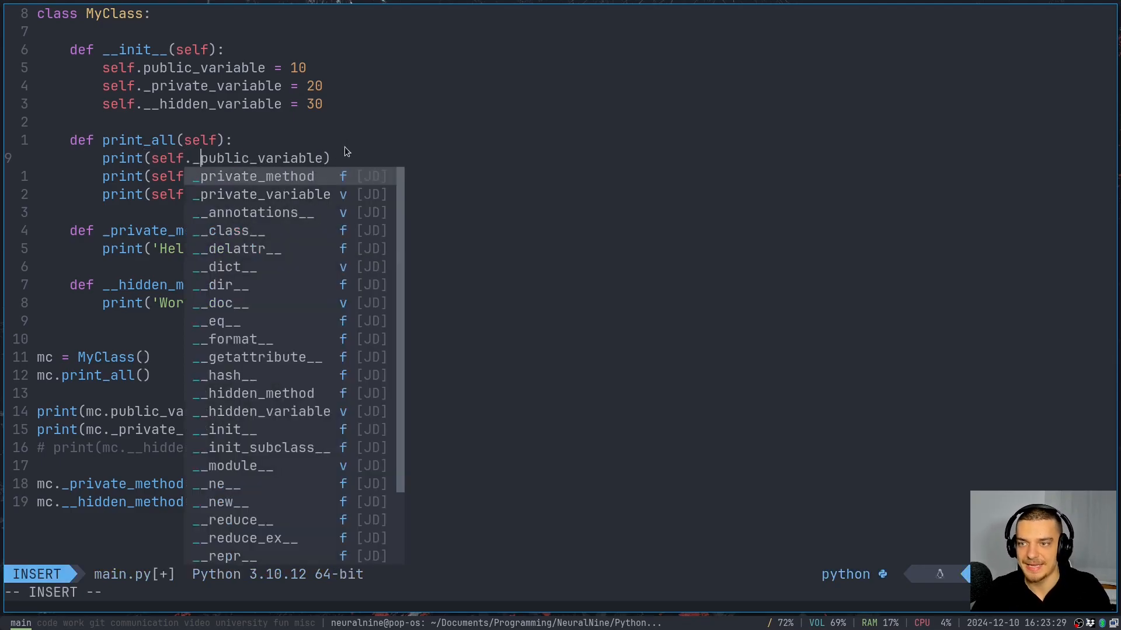
key("Escape")
type("  # part of the public API")
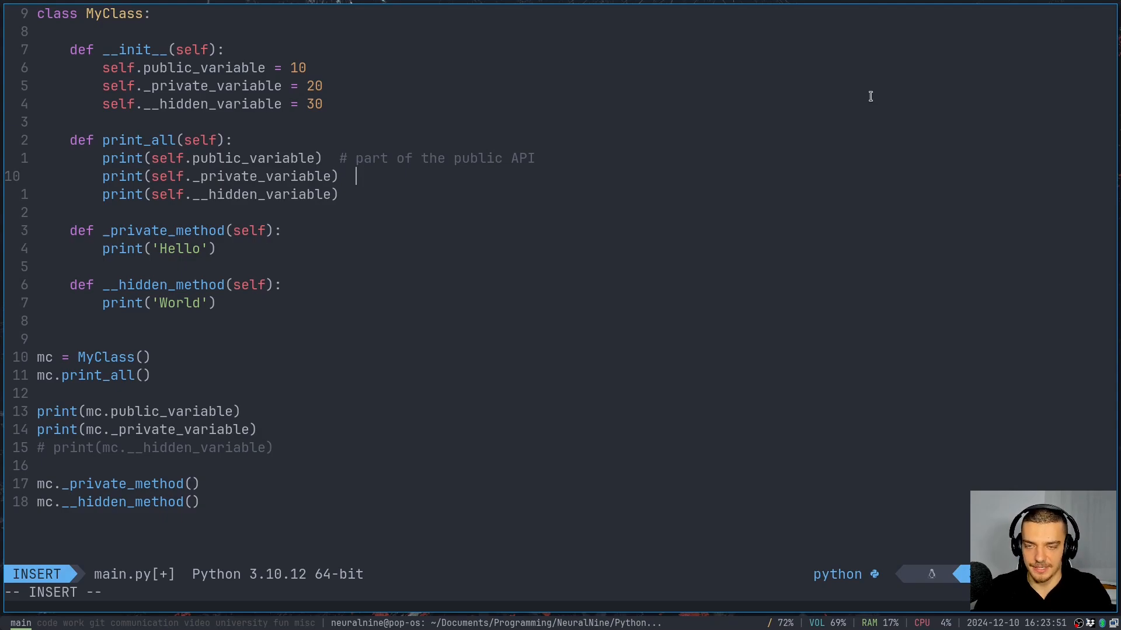
type("#")
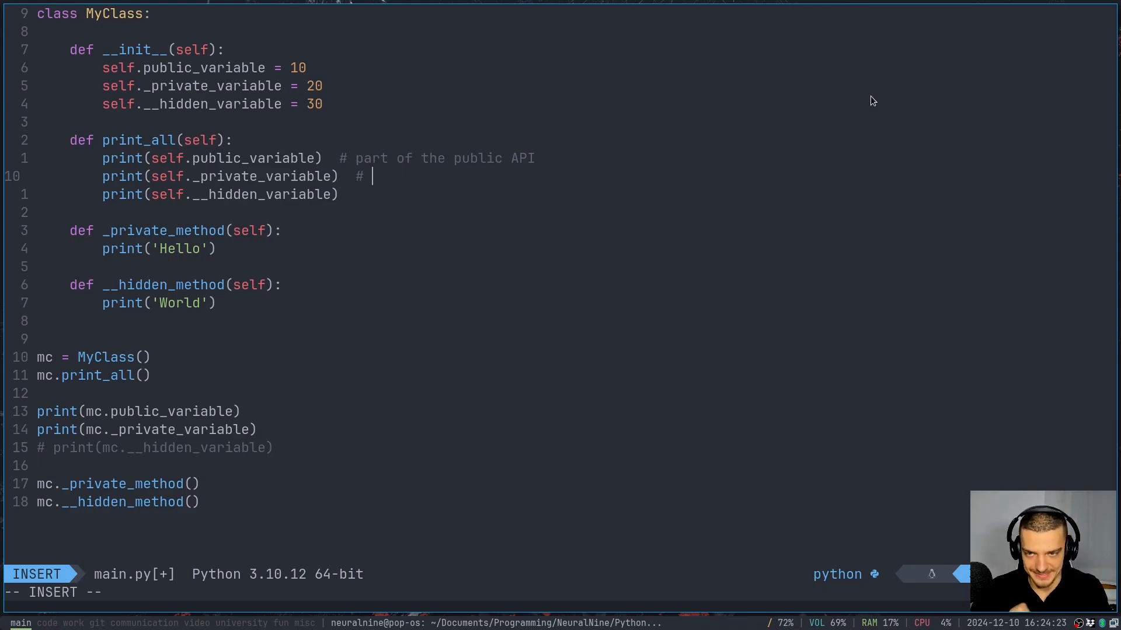
- Comment the _private line 'can still be accessed but not part of public API' and the __hidden line 'name mangling'
type("can")
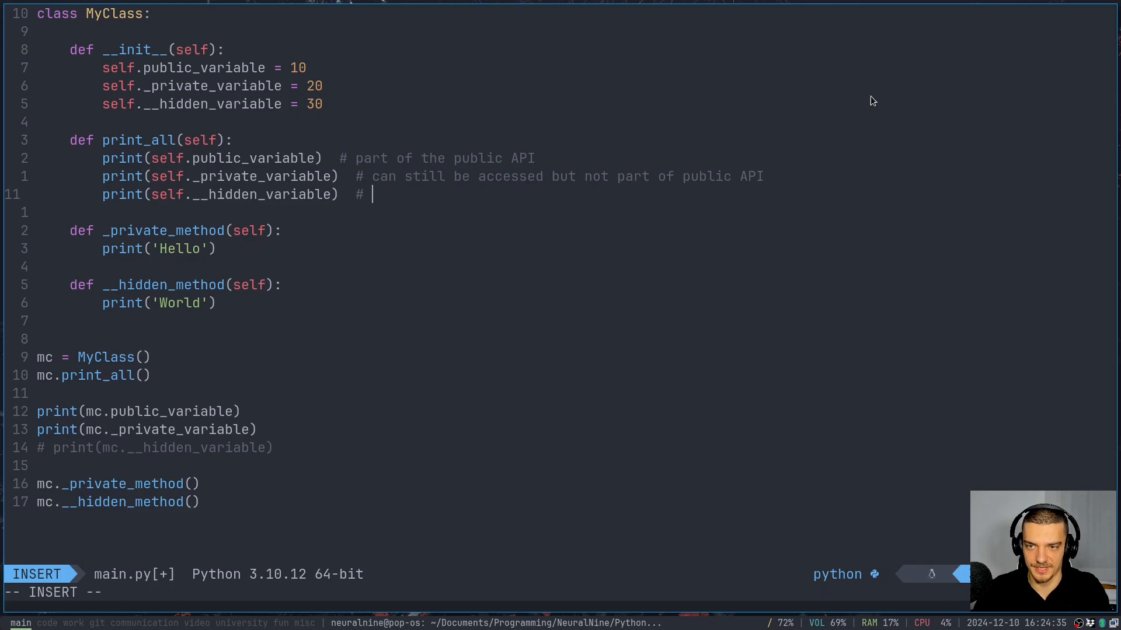
type("d")
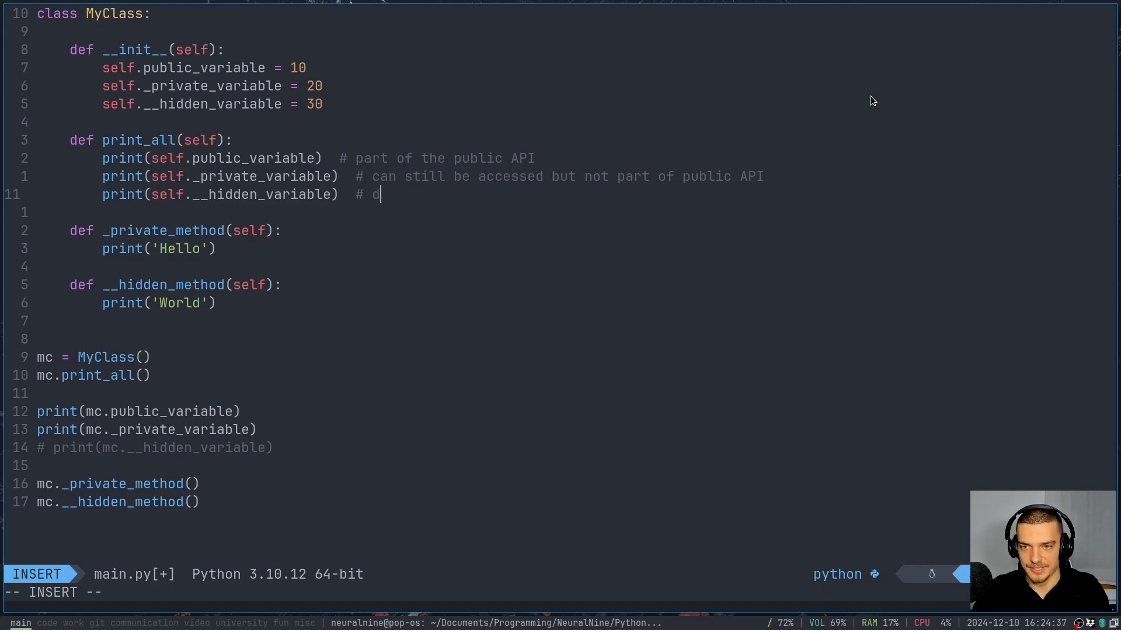
type("name m")
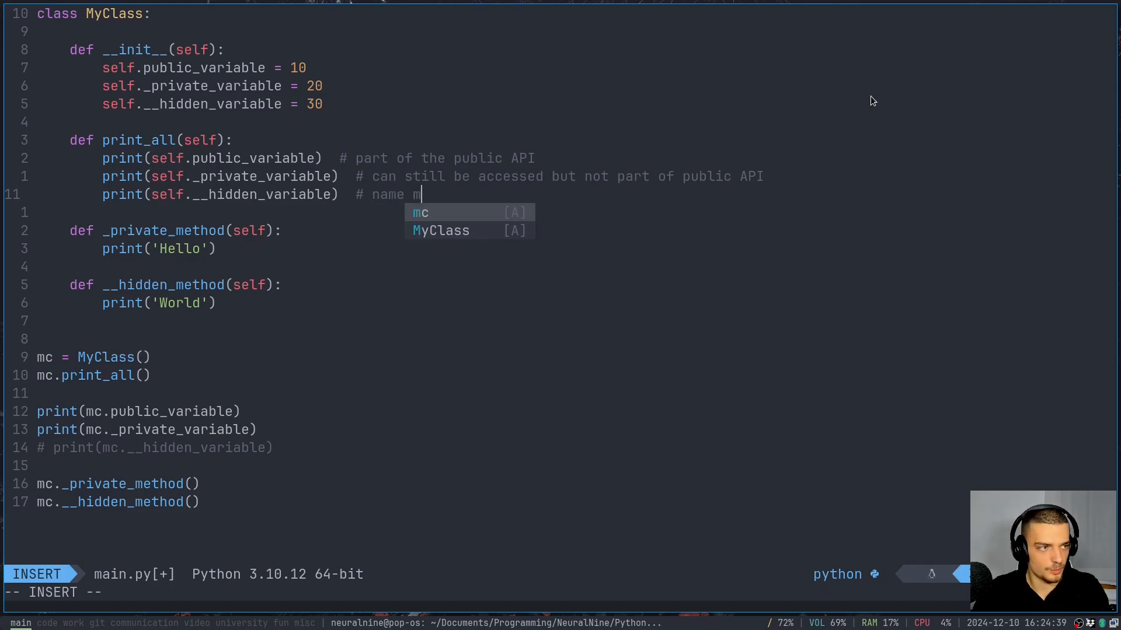
type("anglign")
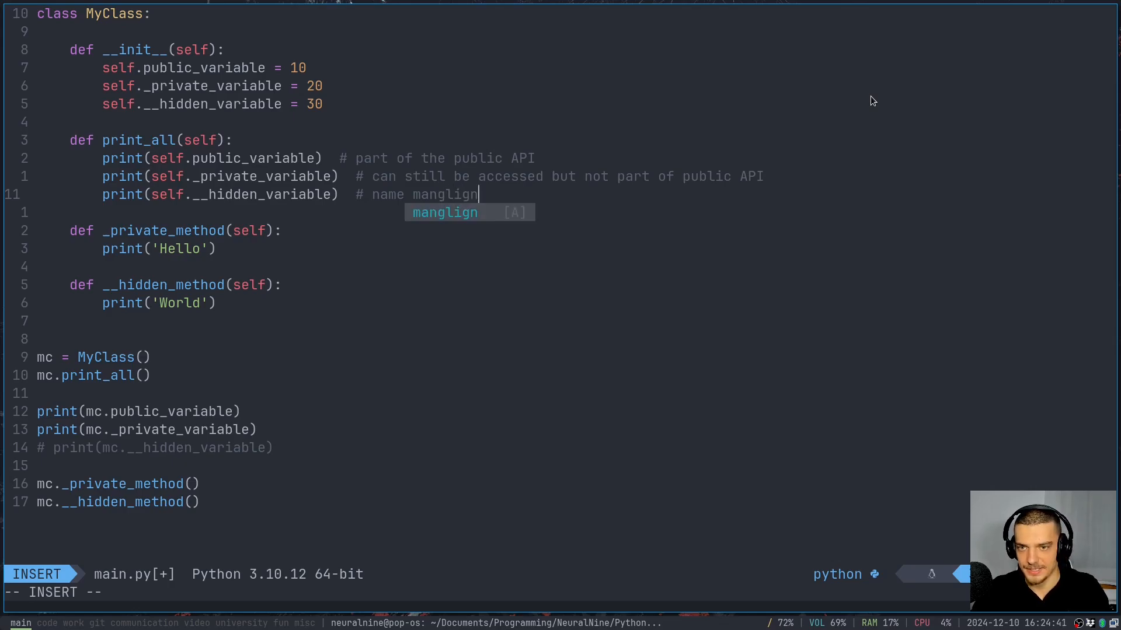
key("Escape")
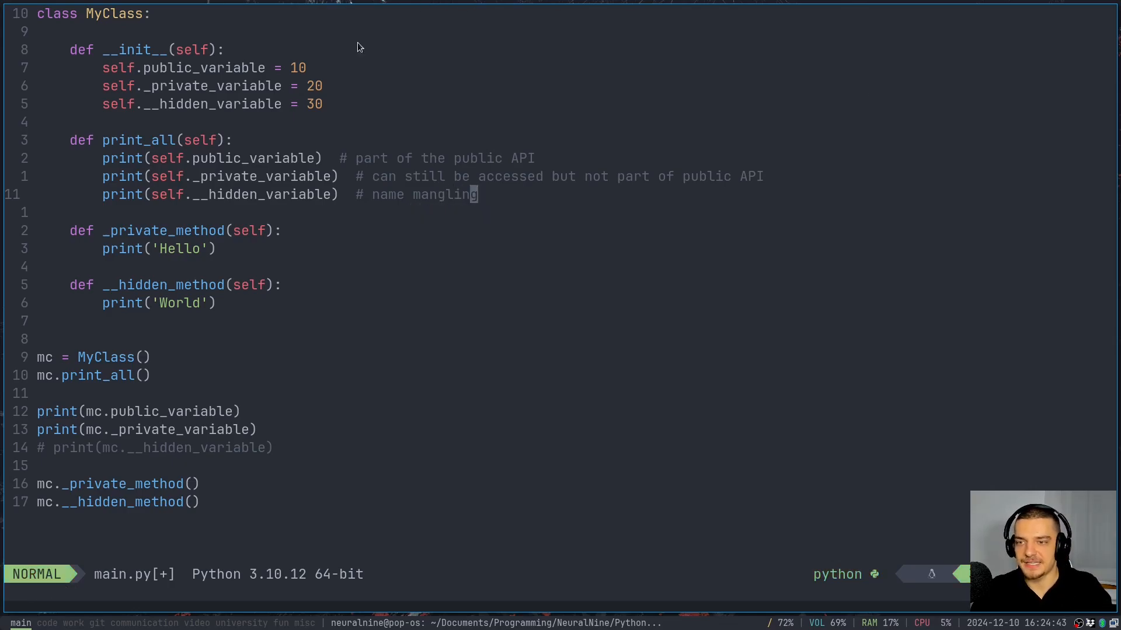
mouse_move(171, 584)
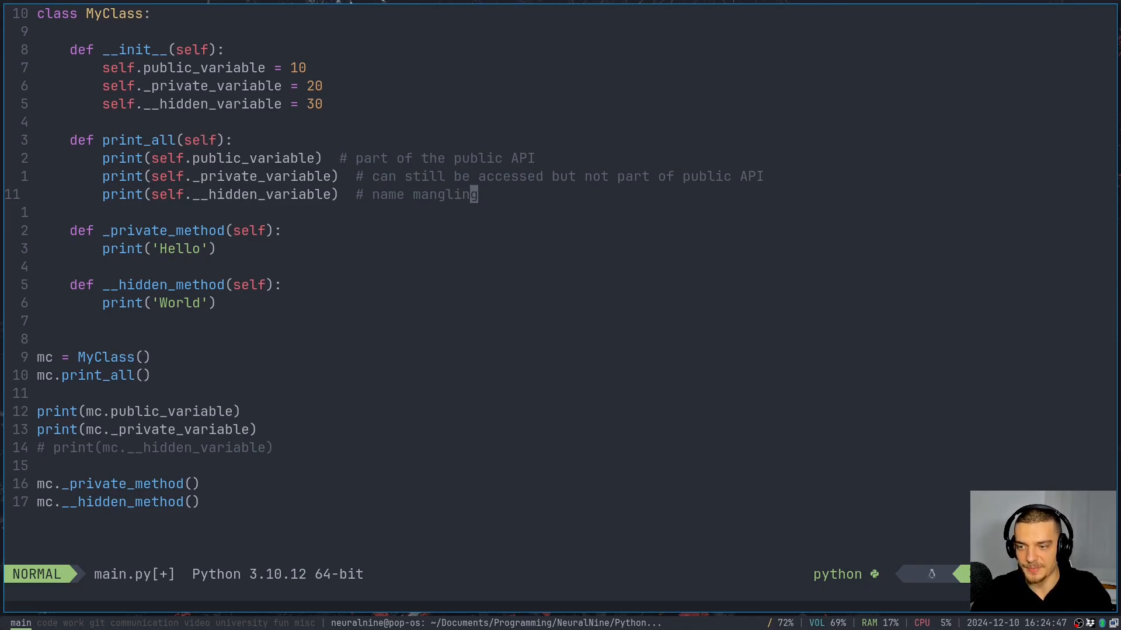
mouse_move(113, 523)
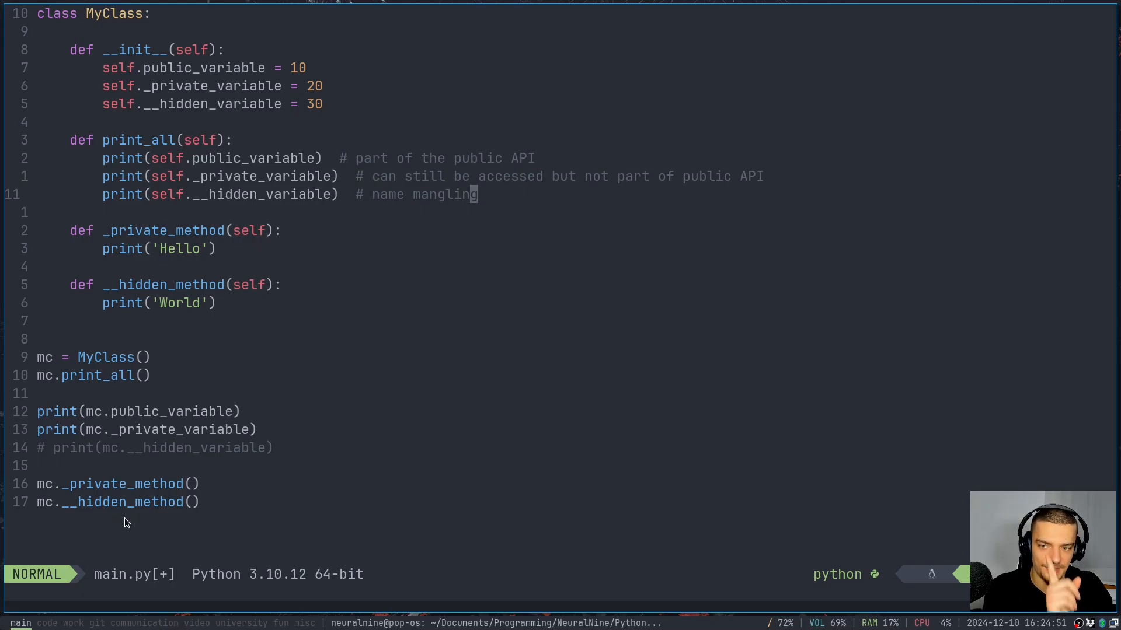
mouse_move(203, 455)
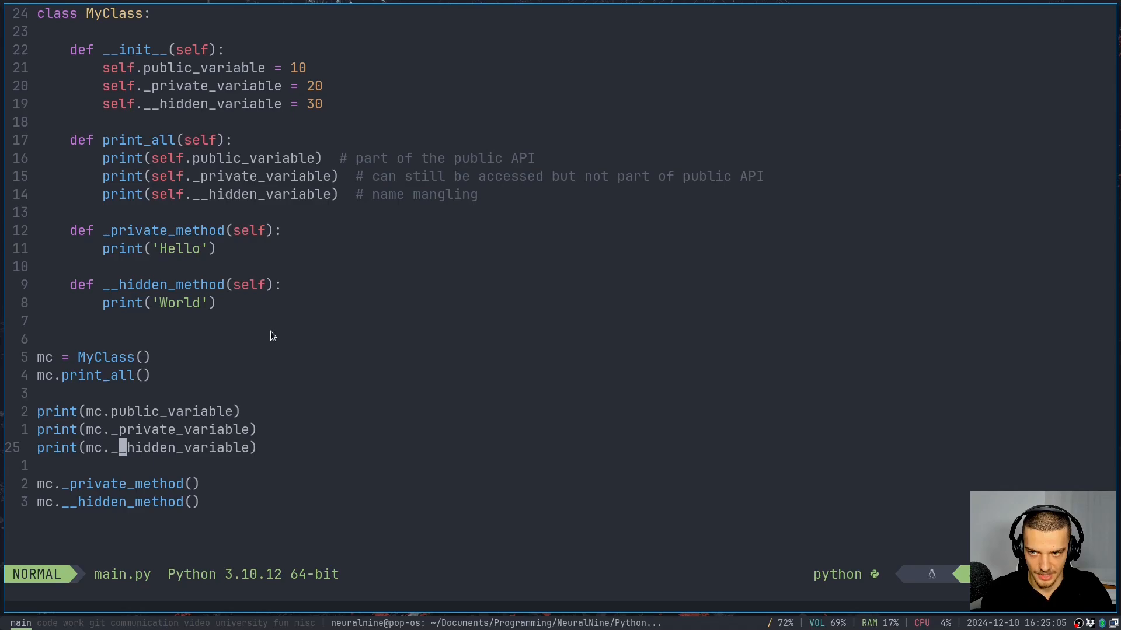
mouse_move(477, 414)
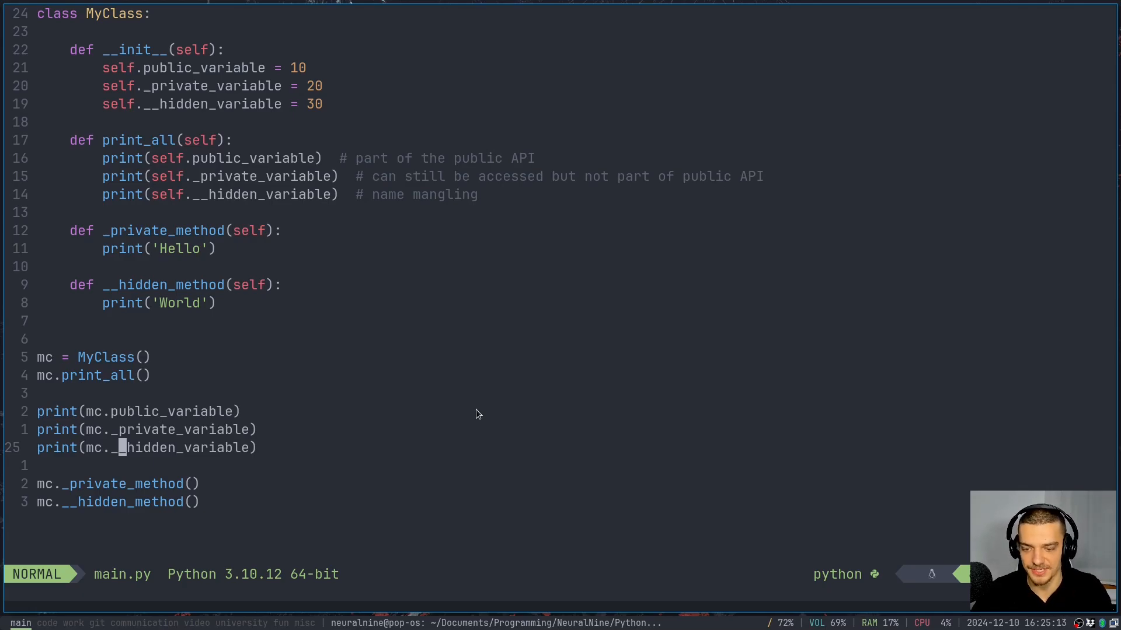
- Change the calls to mc._MyClass__hidden_variable and mc._MyClass__hidden_method(), then save
key("i")
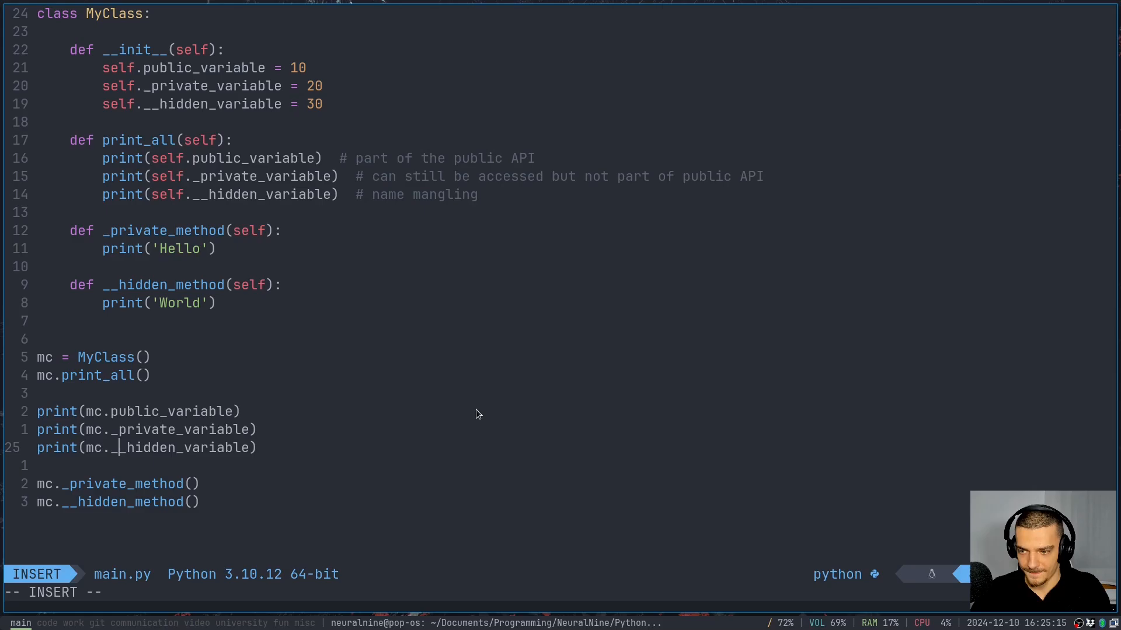
type("_MyC")
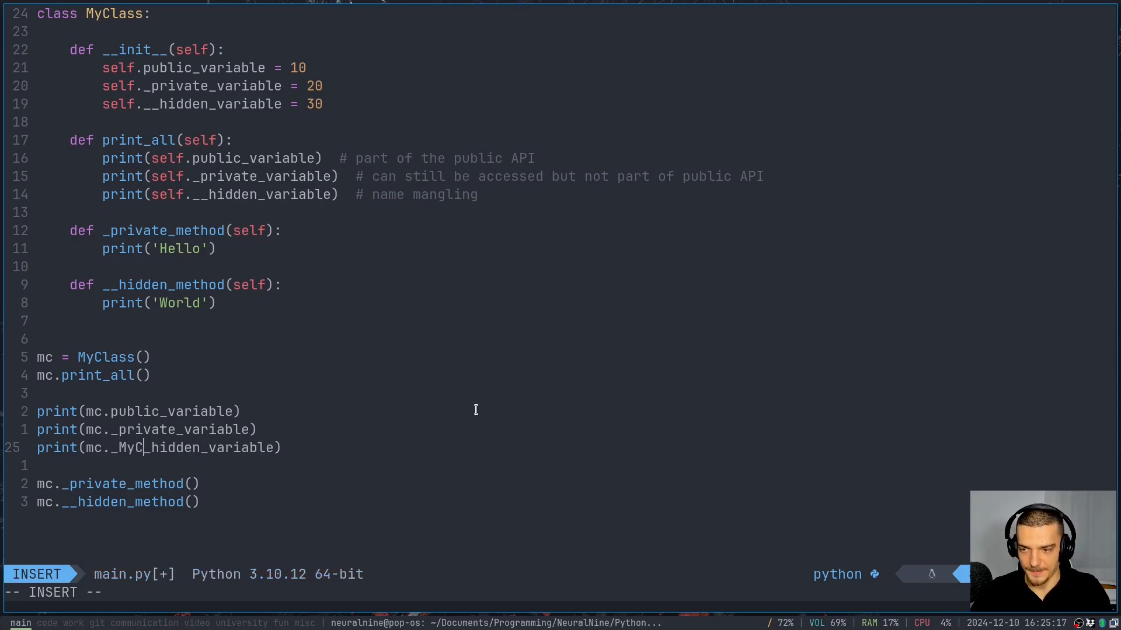
type("lass")
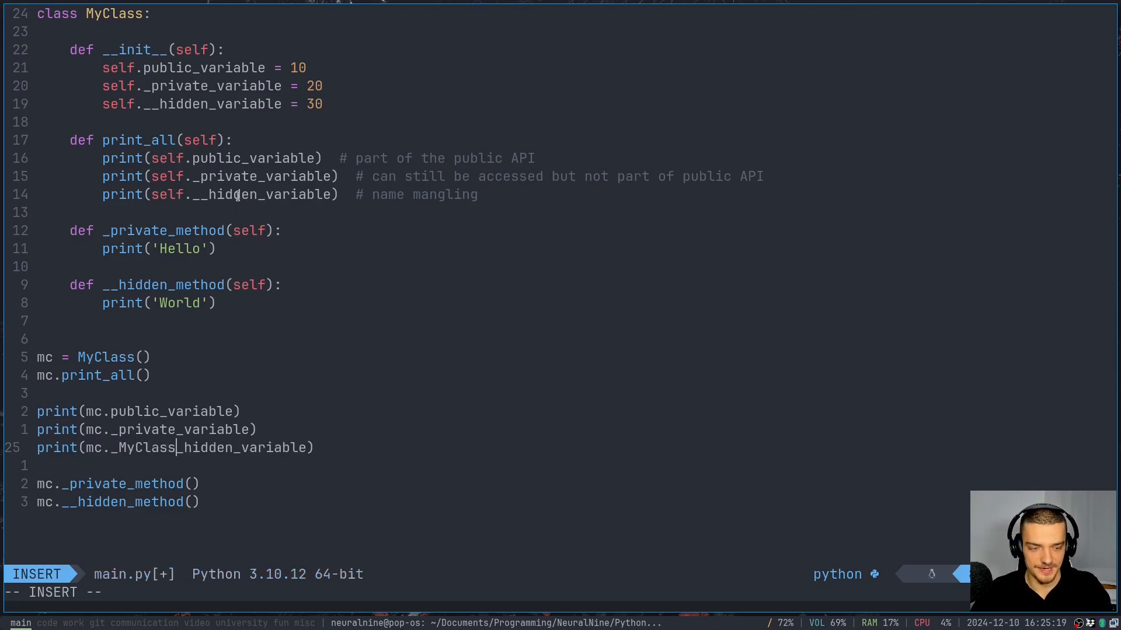
key("Escape")
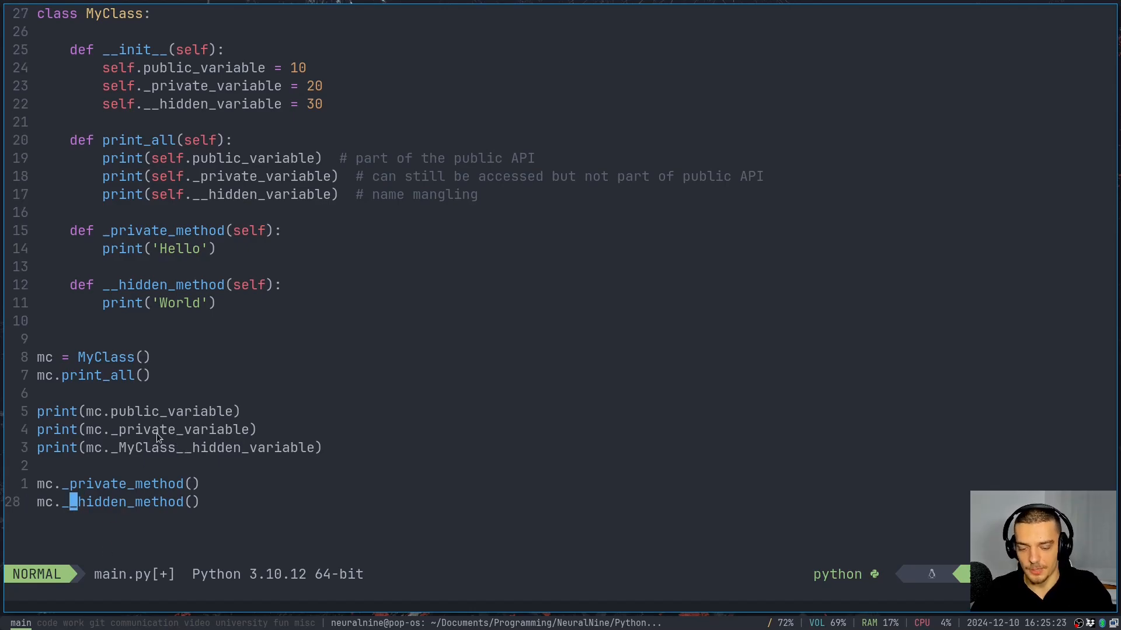
type("_MyClass")
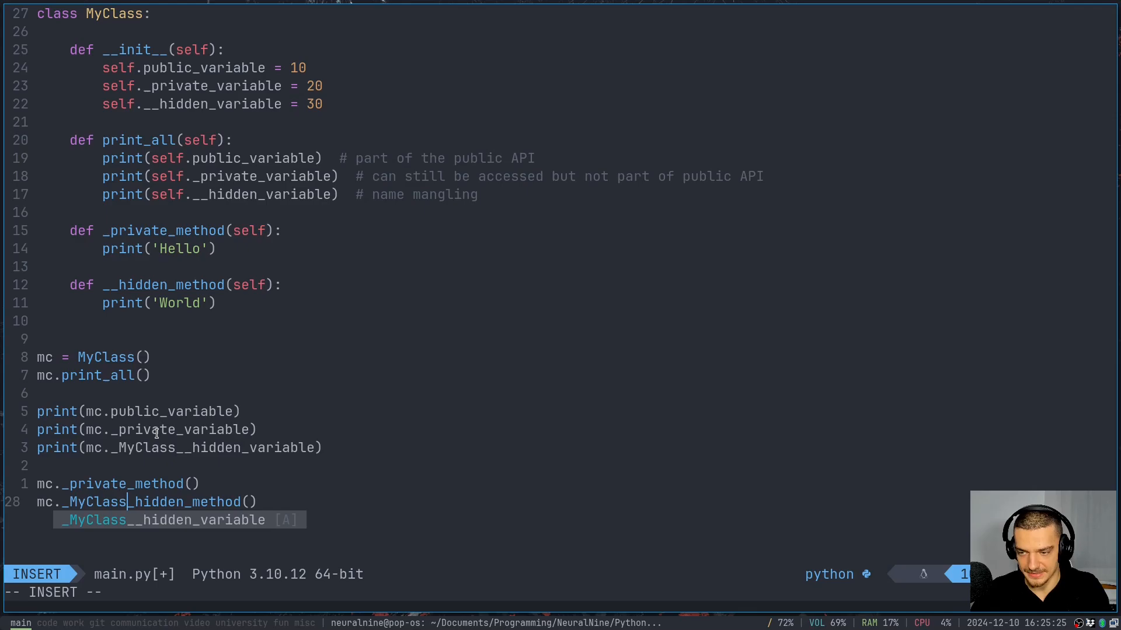
key("Escape")
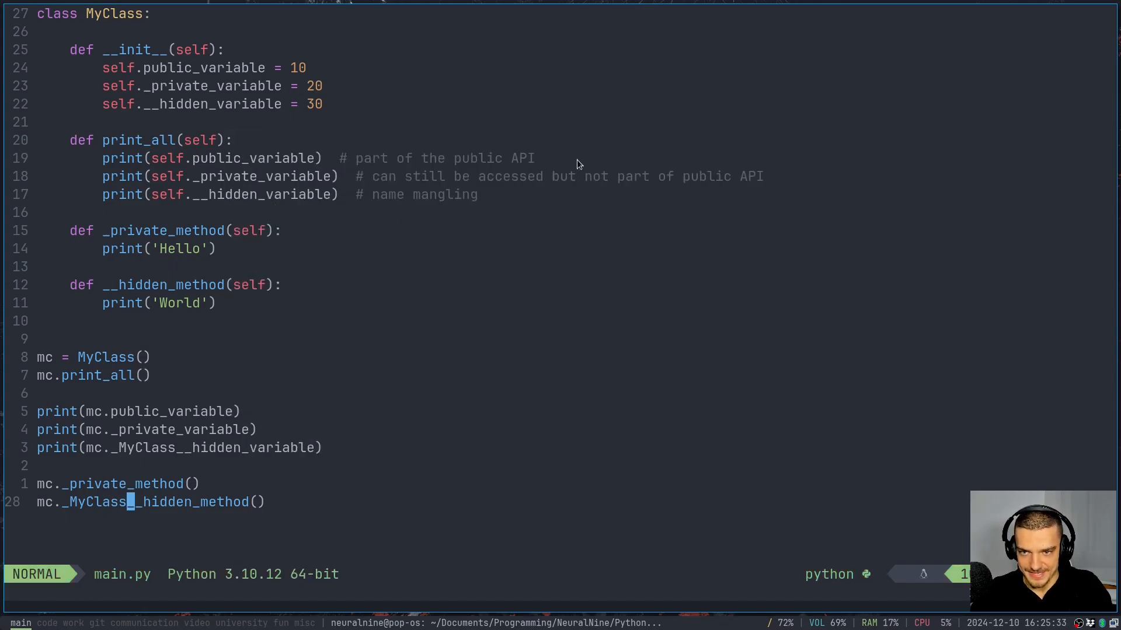
mouse_move(218, 193)
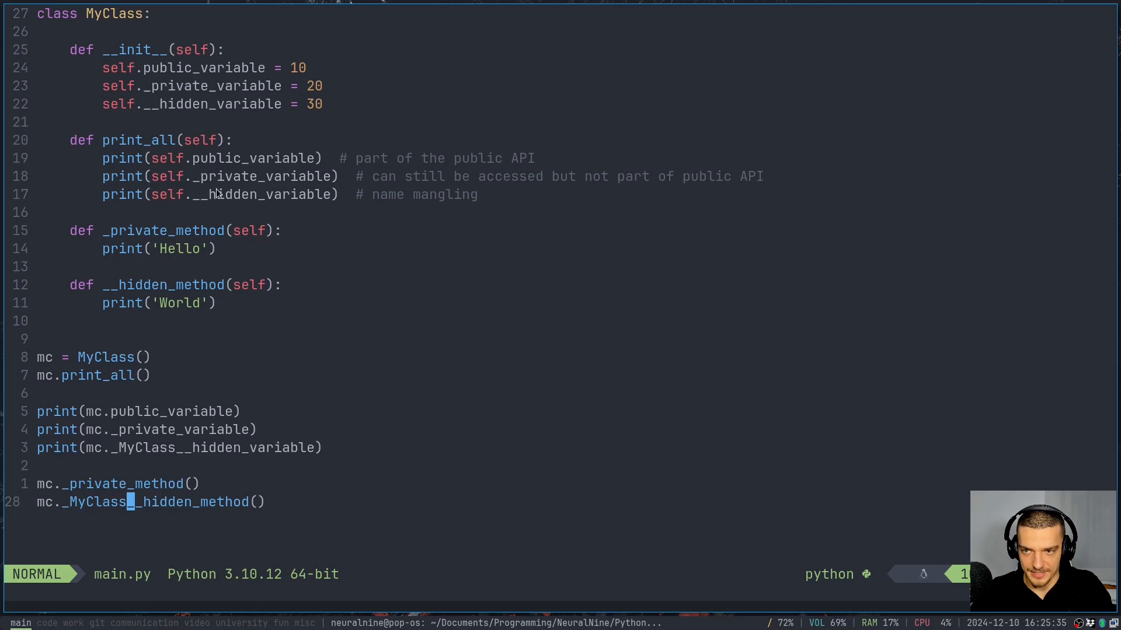
mouse_move(302, 244)
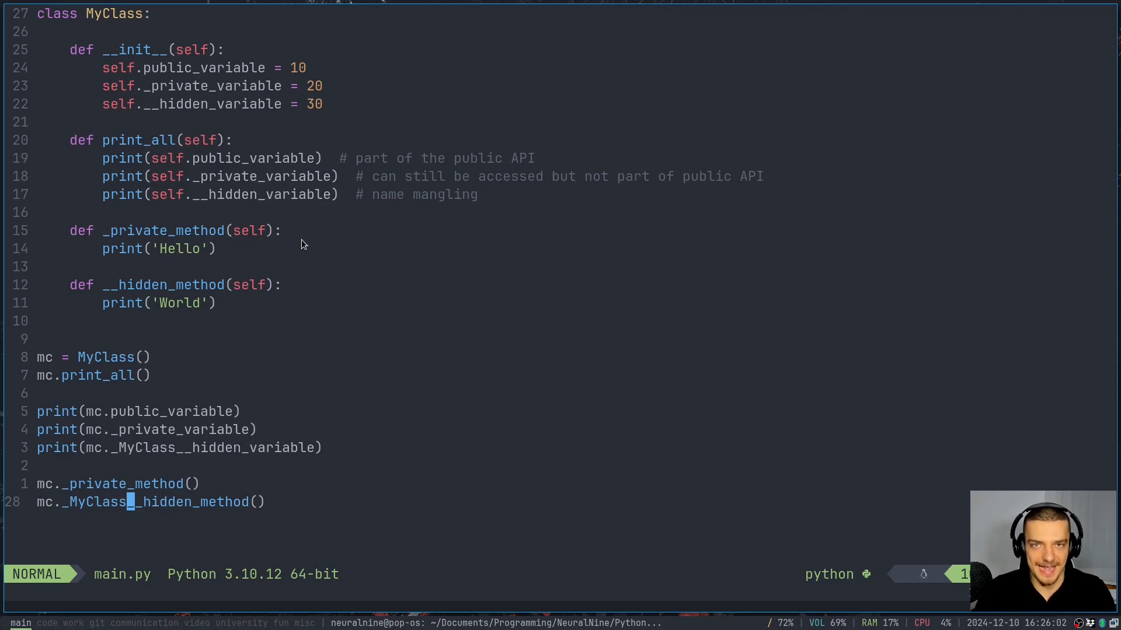
mouse_move(79, 497)
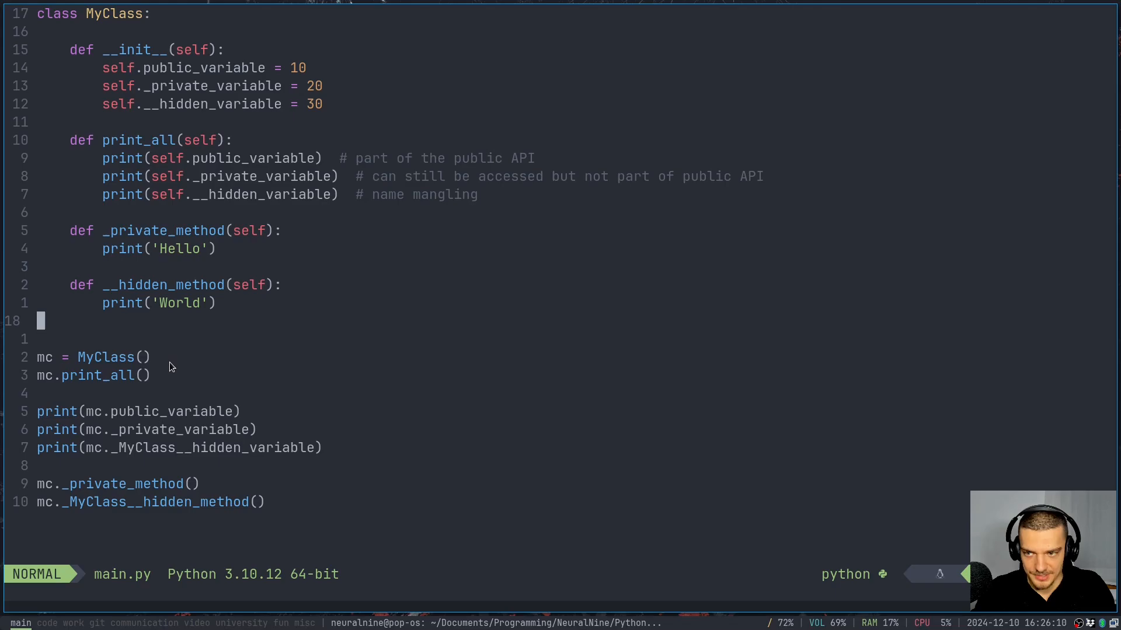
mouse_move(184, 369)
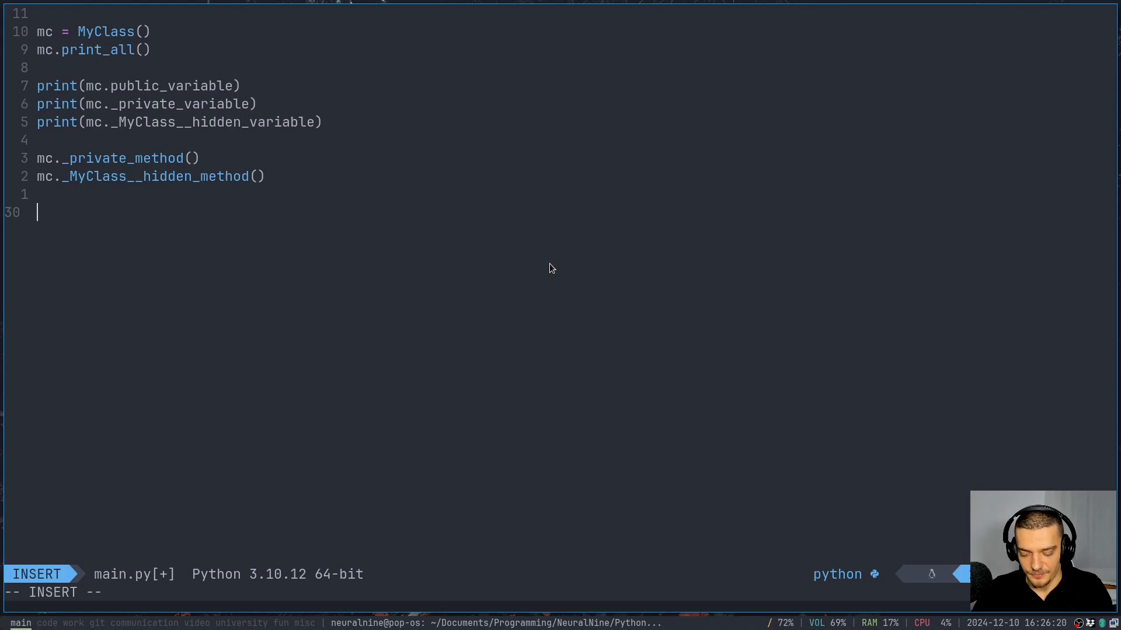
- Type 'grid_search.best_estimator_' on the last line of main.py
type("gri")
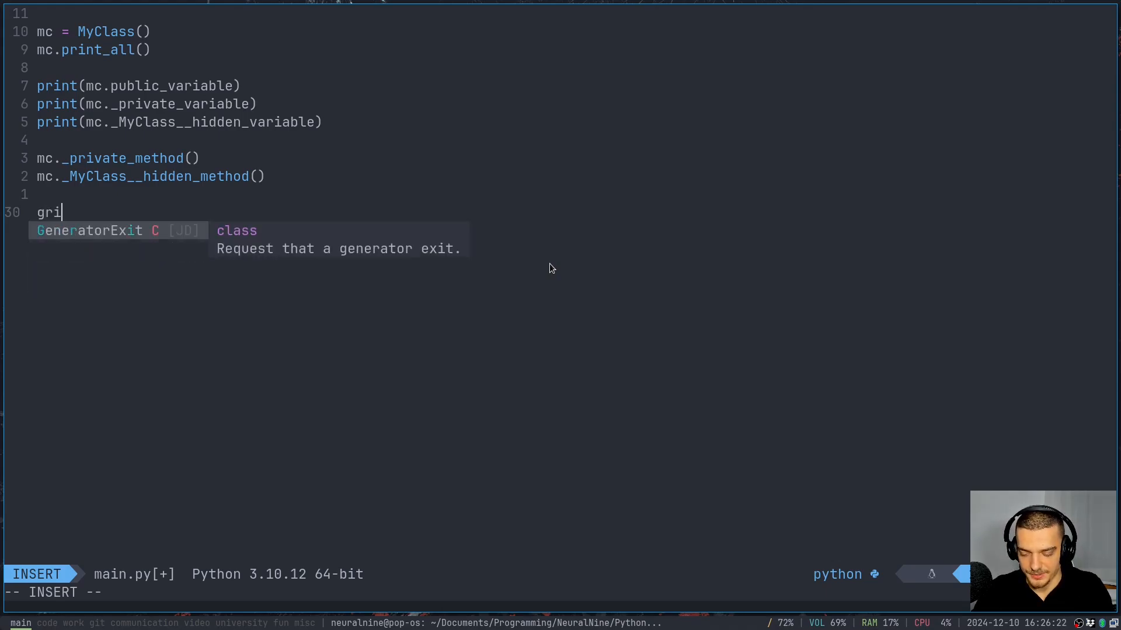
type("d_search")
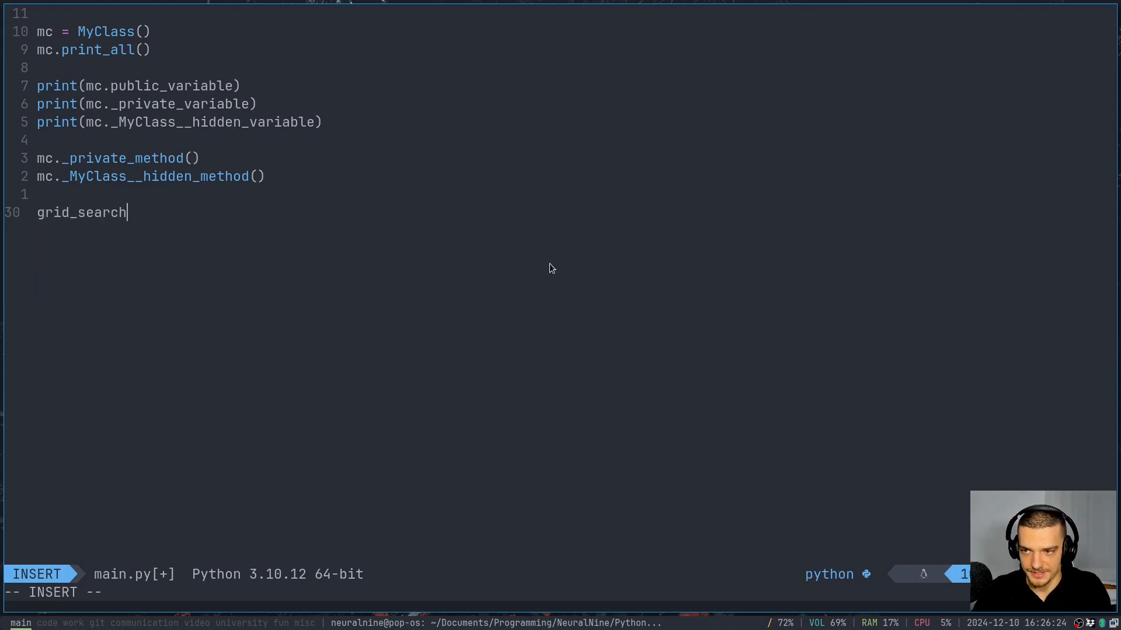
type(".best_e")
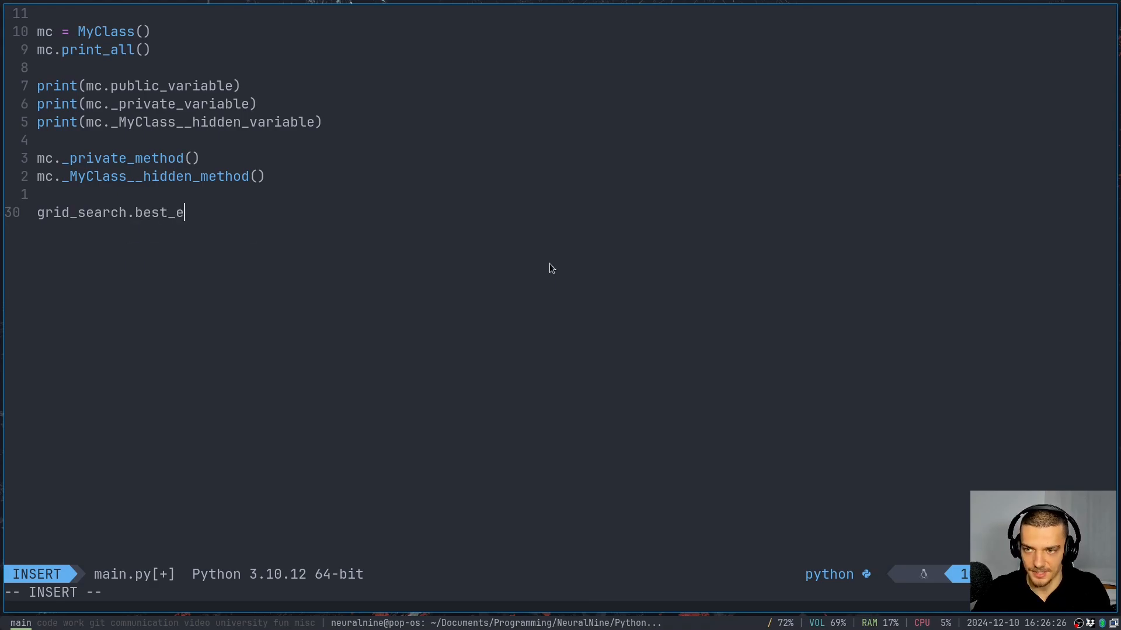
type("stimator_")
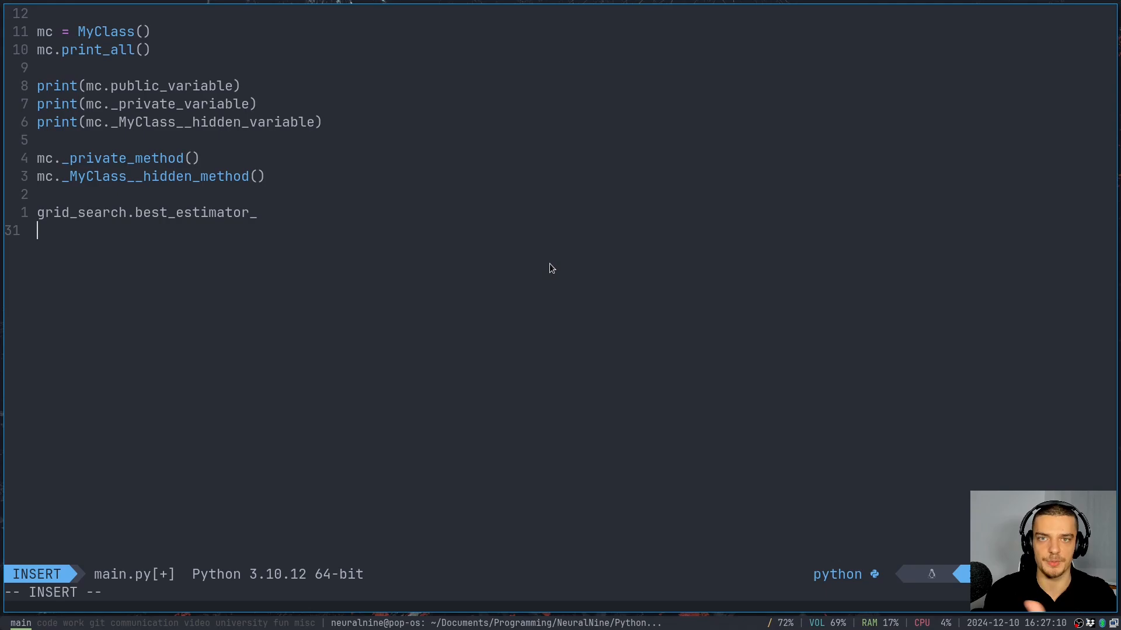
- Type 'class_' on a new line, then erase it and return to normal mode
key("Escape")
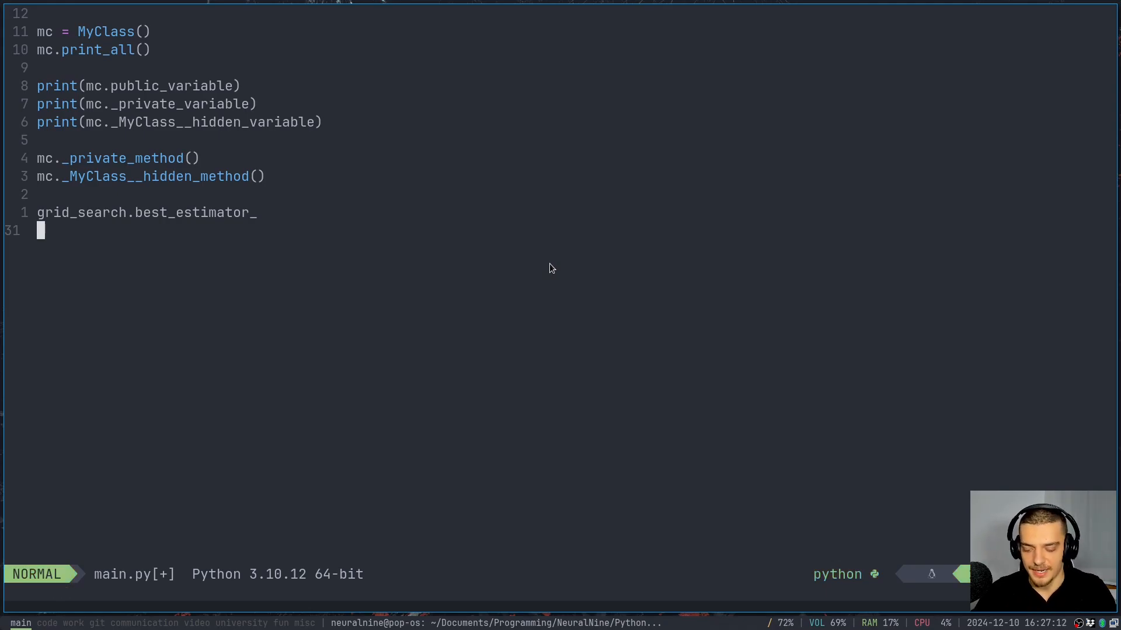
type("class")
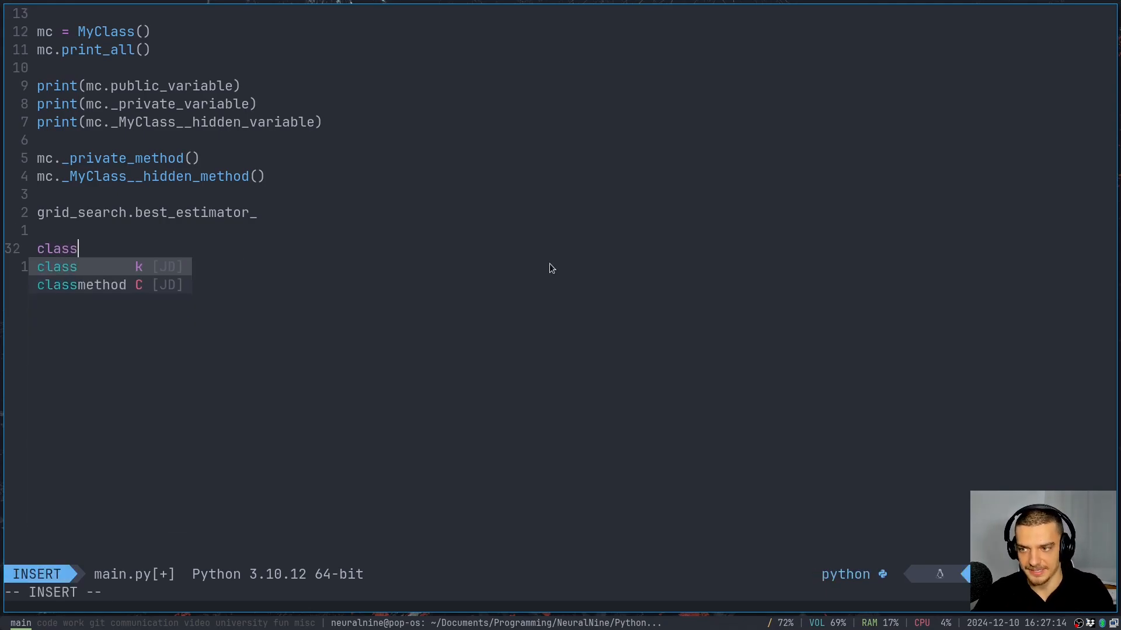
type("_")
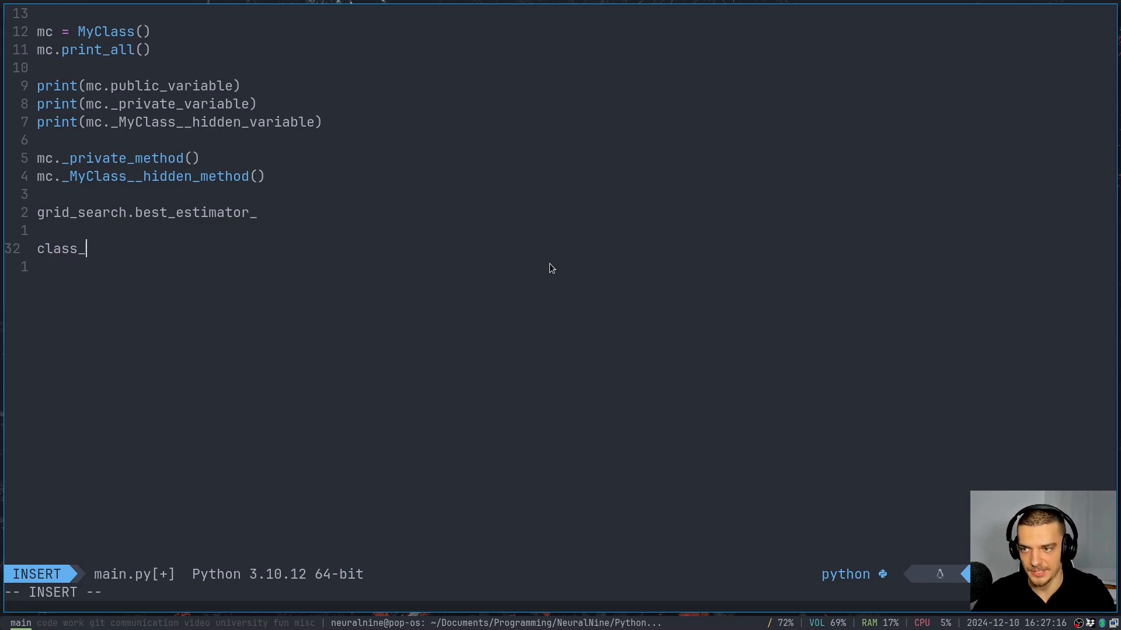
key("BackSpace")
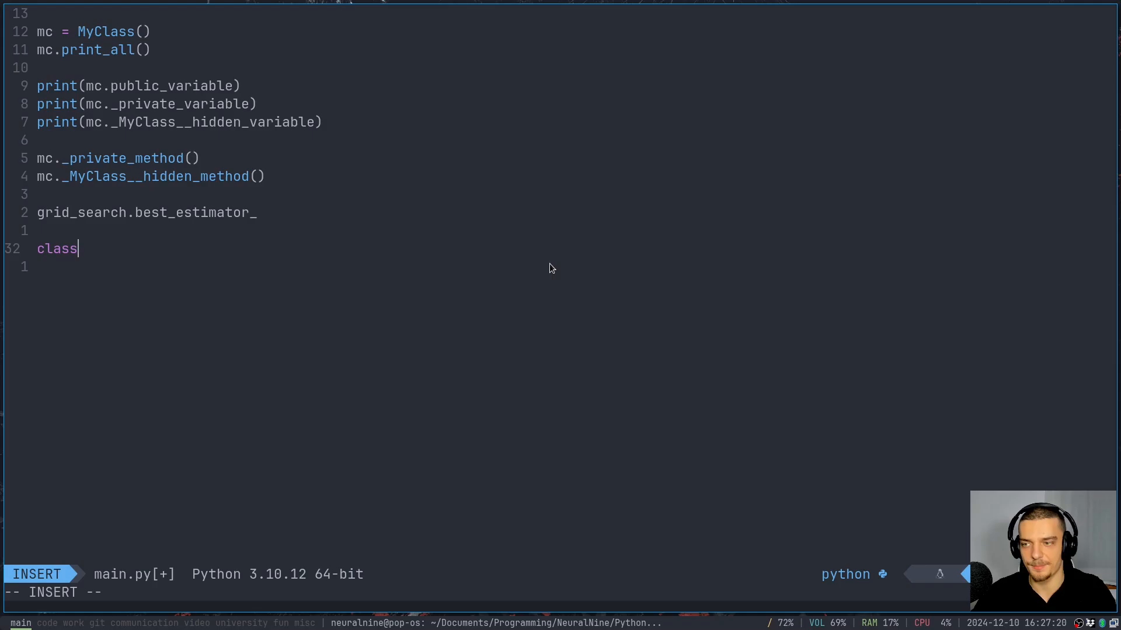
key("BackSpace")
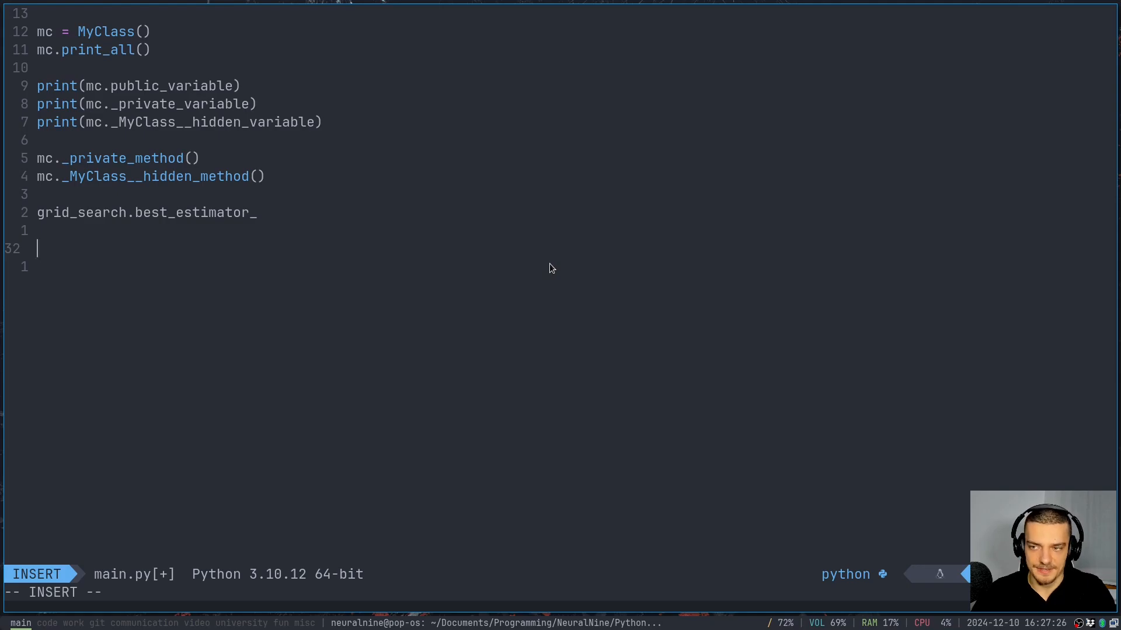
key("Escape")
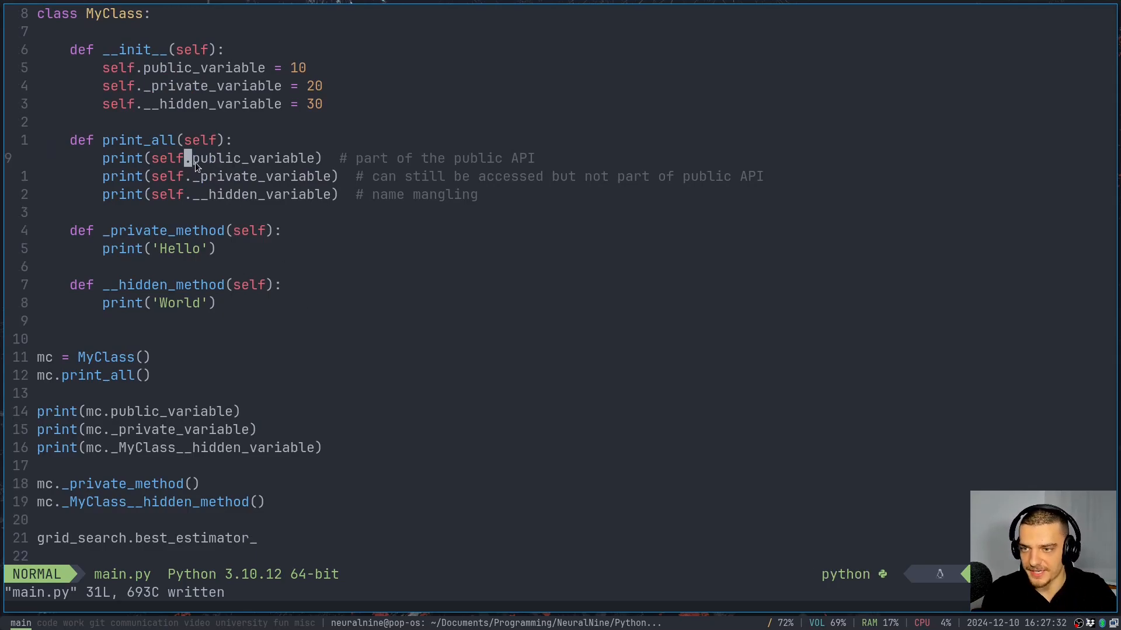
mouse_move(195, 163)
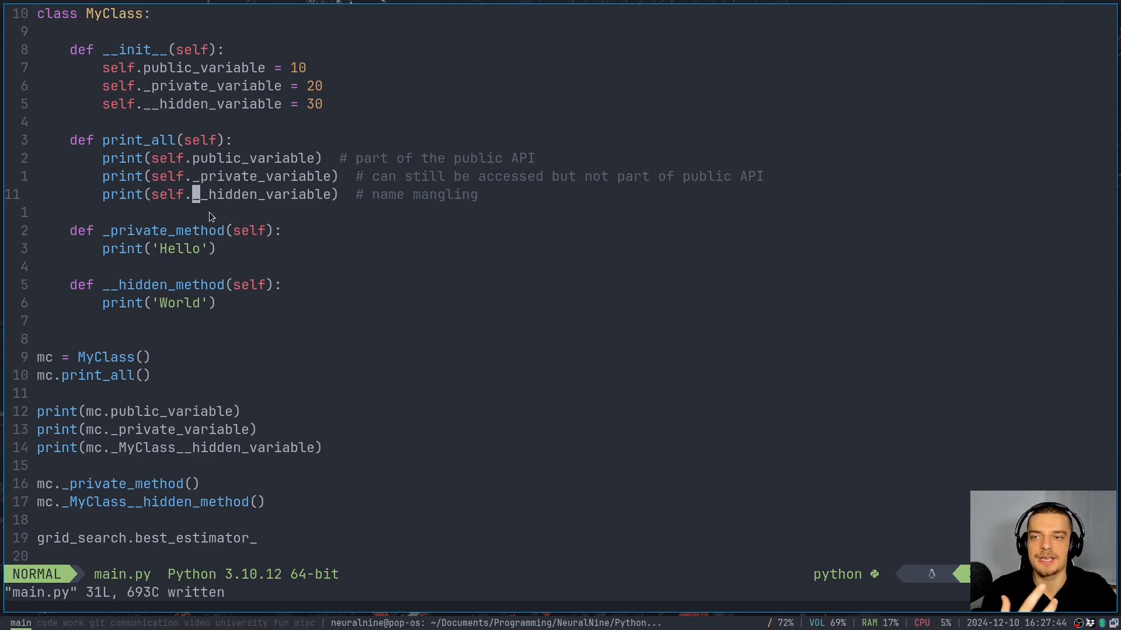
mouse_move(351, 203)
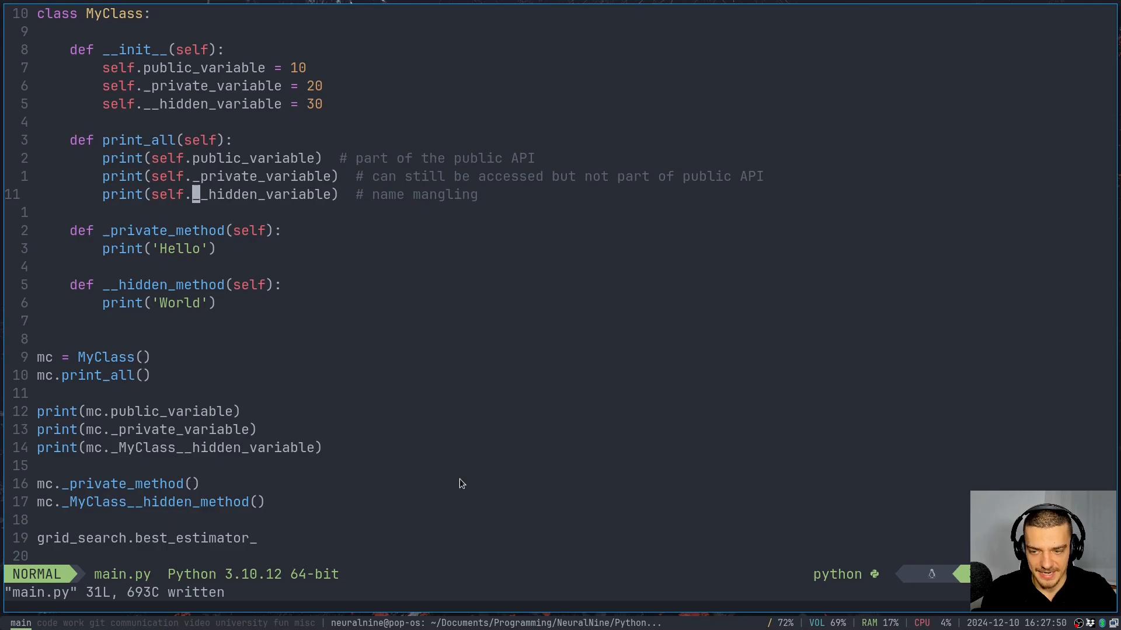
mouse_move(186, 357)
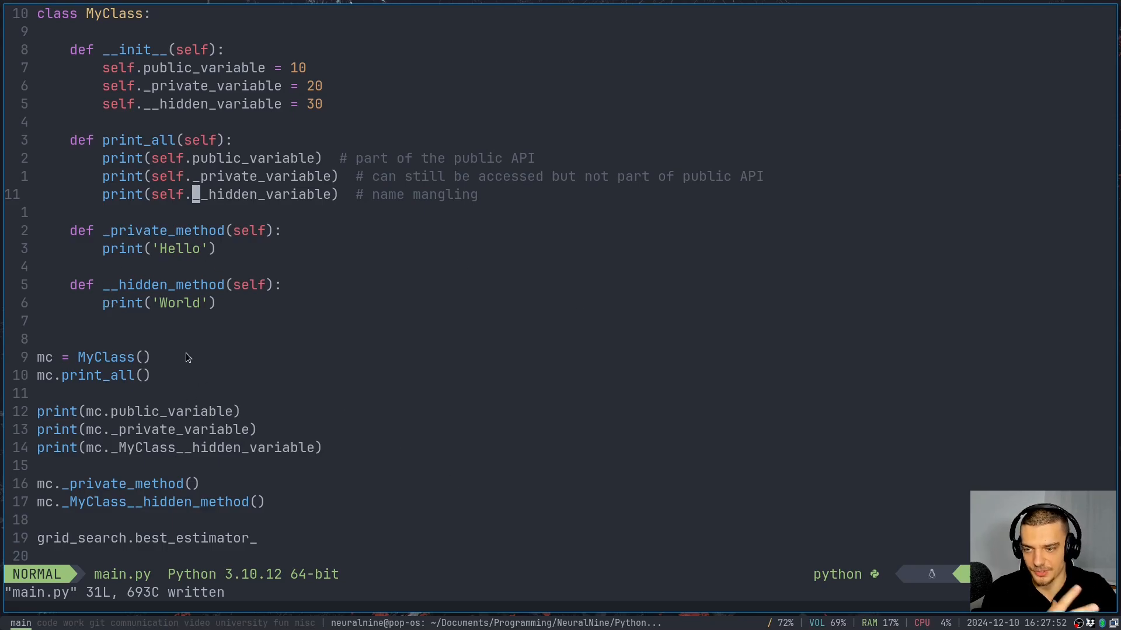